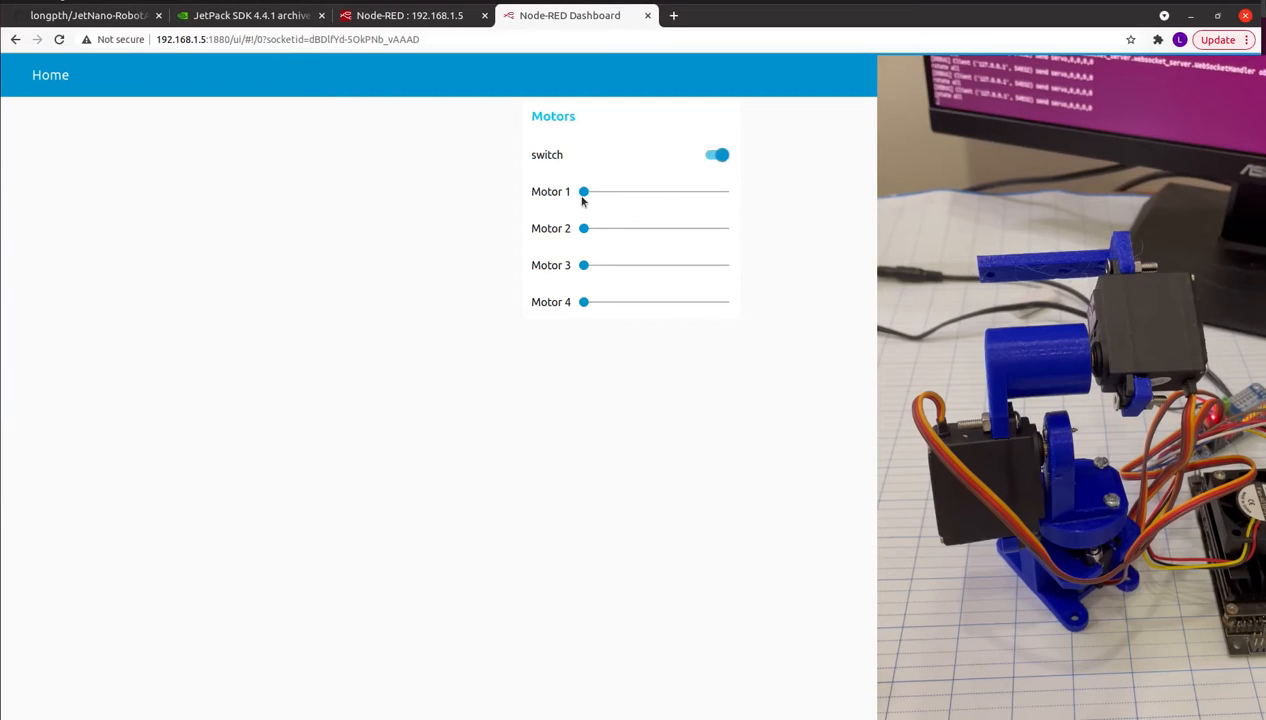
Step: Move the Motor 1 and Motor 2 sliders up to mid-range and back down so the arm follows
left_click_drag(584, 192, 656, 192)
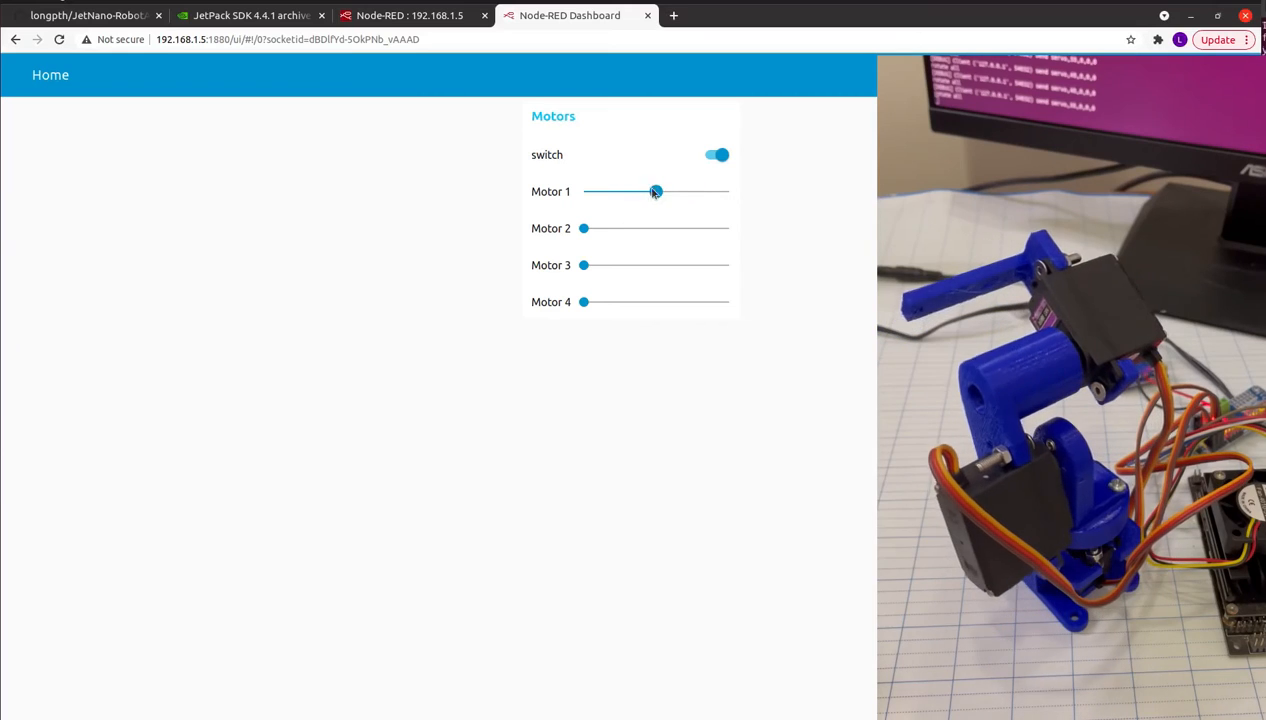
left_click_drag(656, 192, 624, 192)
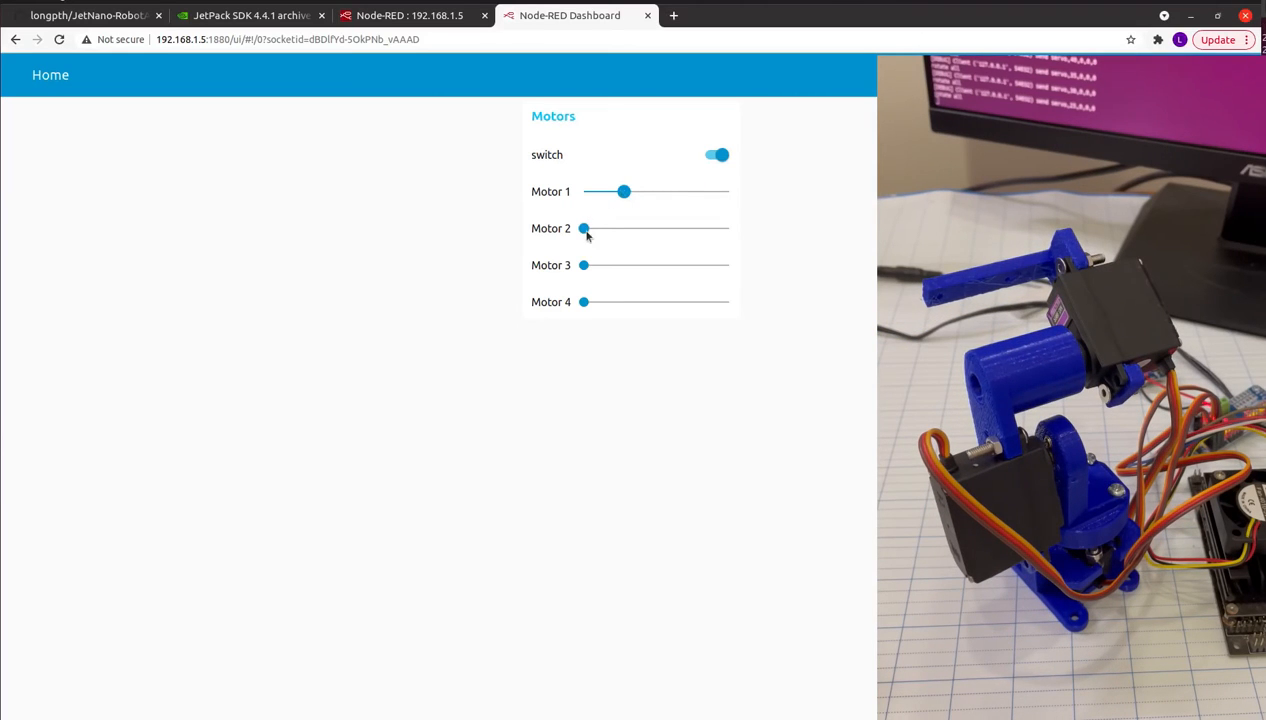
left_click_drag(584, 228, 656, 228)
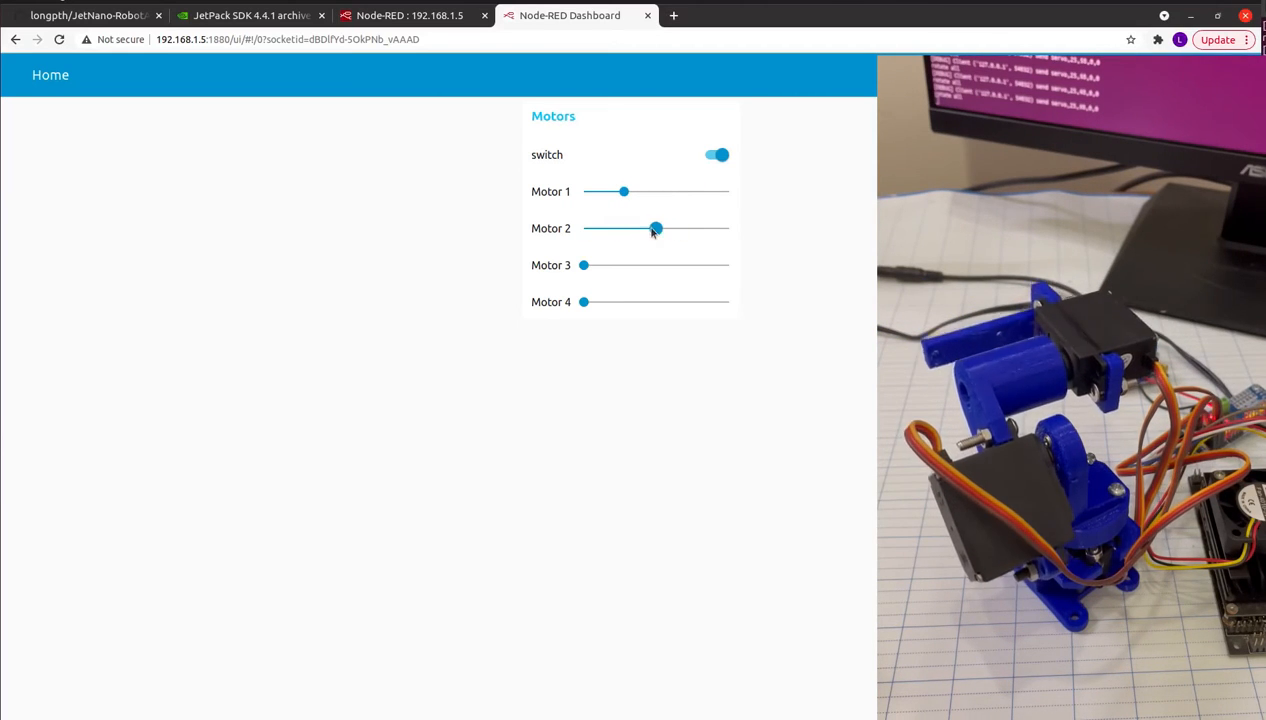
left_click_drag(656, 228, 600, 228)
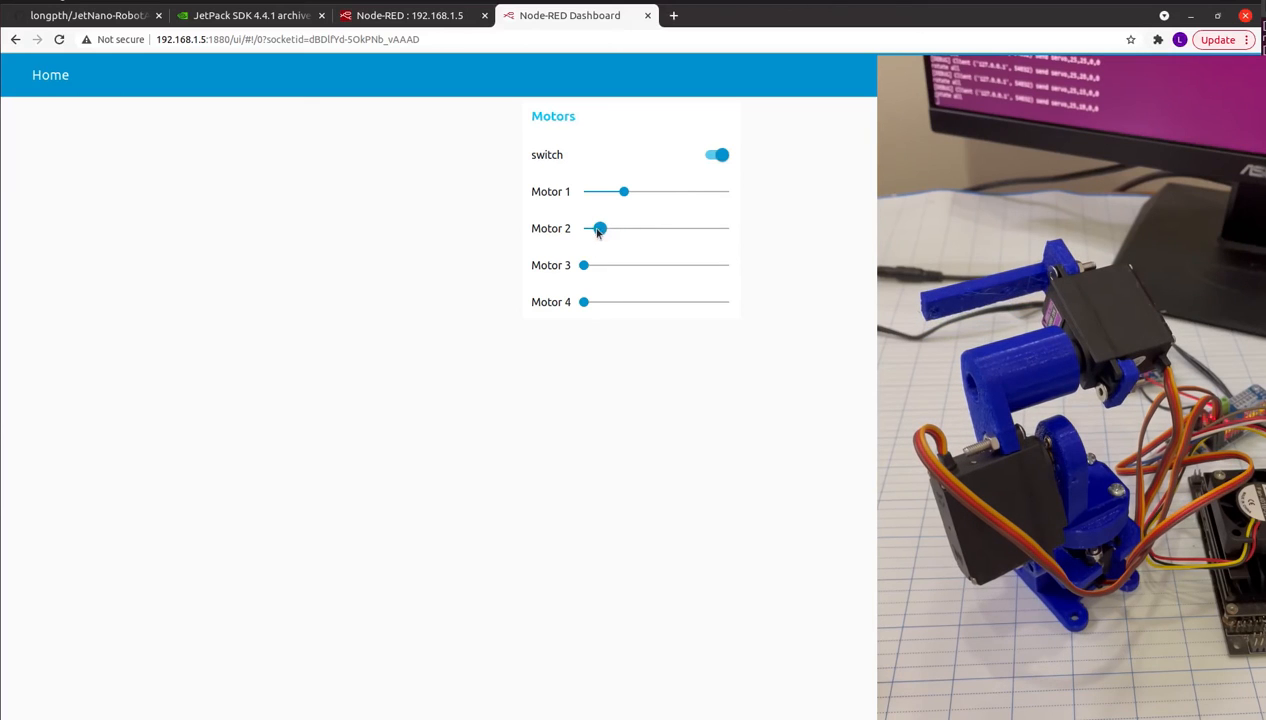
Step: Move the Motor 3 slider up in two stages and back down, turning its servo
left_click_drag(584, 264, 640, 264)
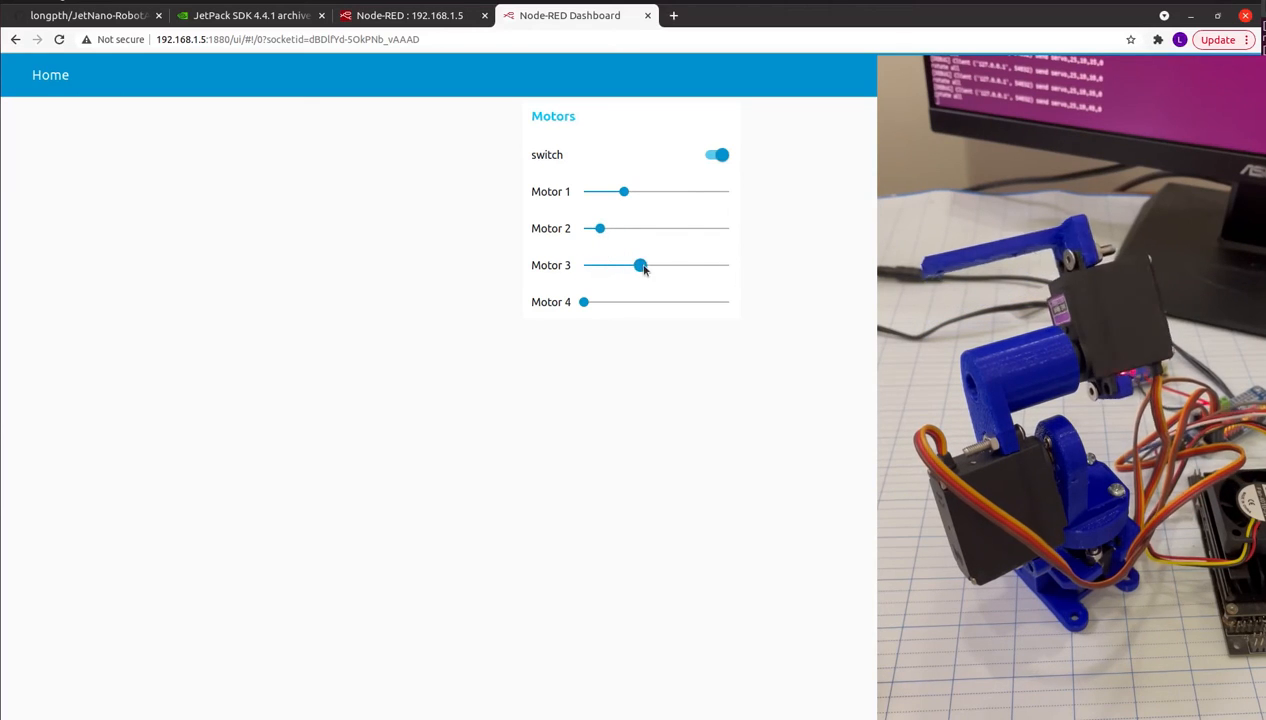
left_click_drag(640, 264, 688, 264)
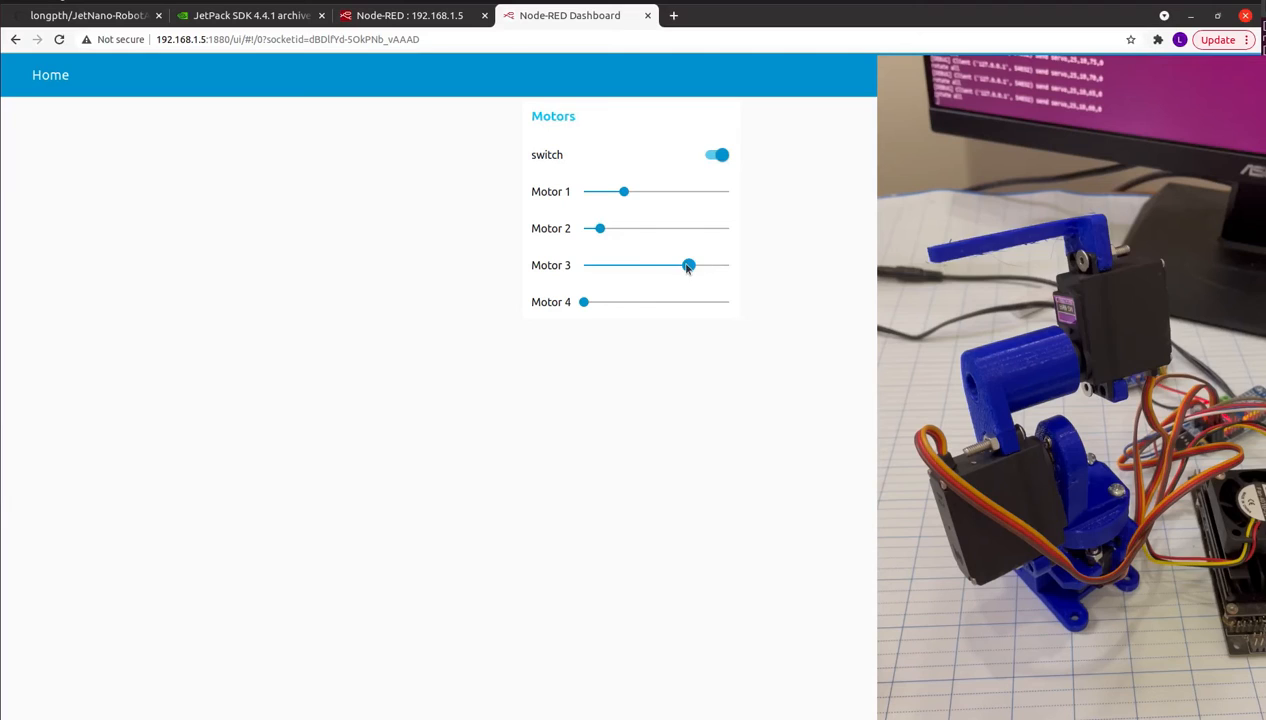
left_click_drag(688, 264, 616, 264)
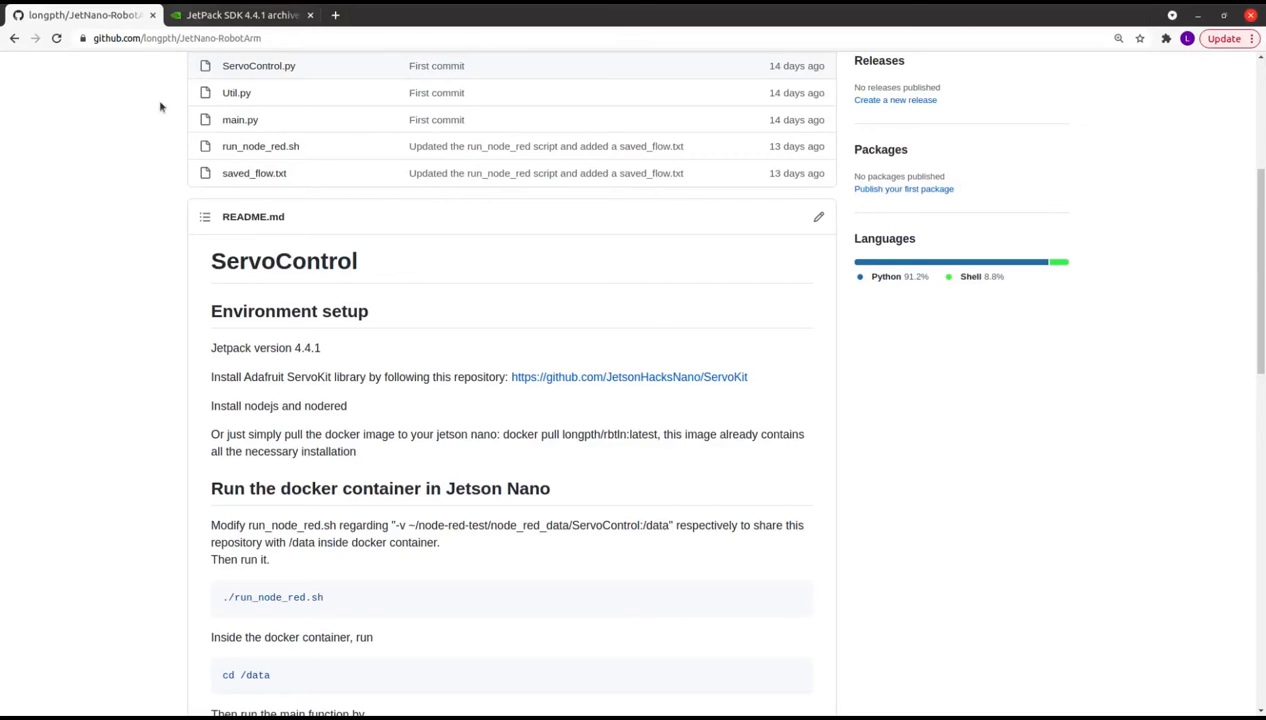
scroll("up", 3)
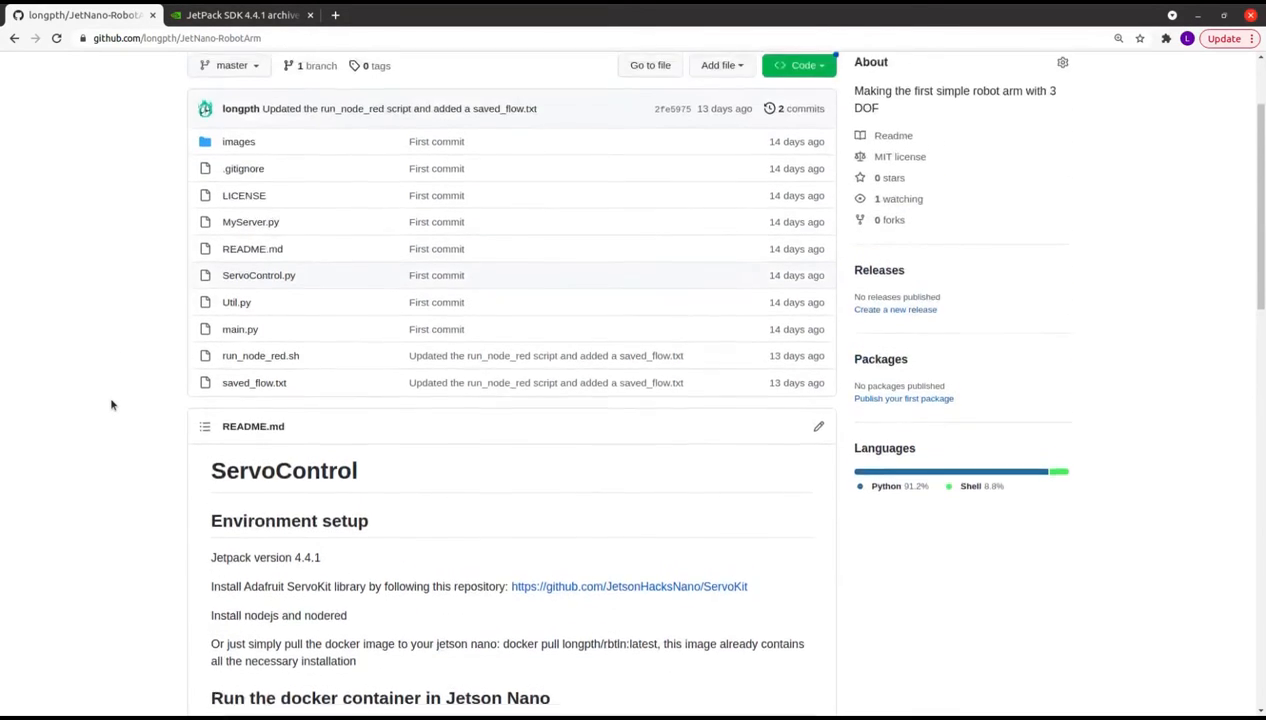
scroll("up", 3)
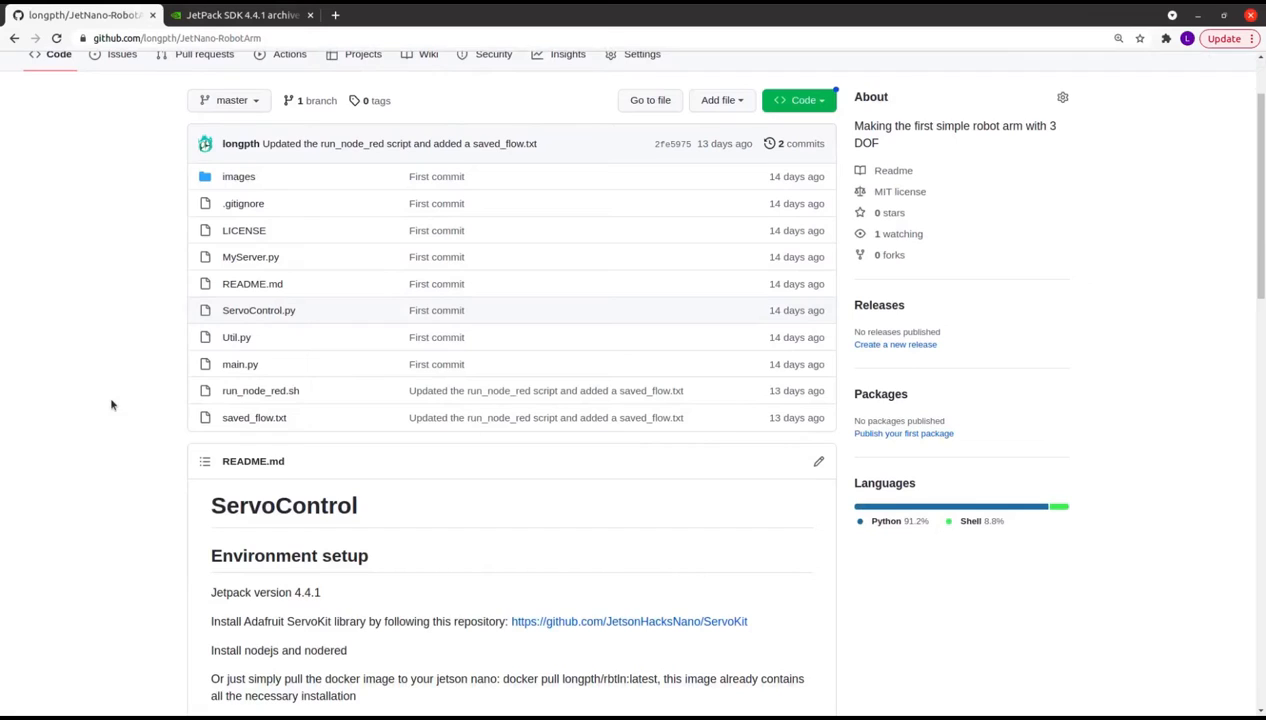
mouse_move(332, 598)
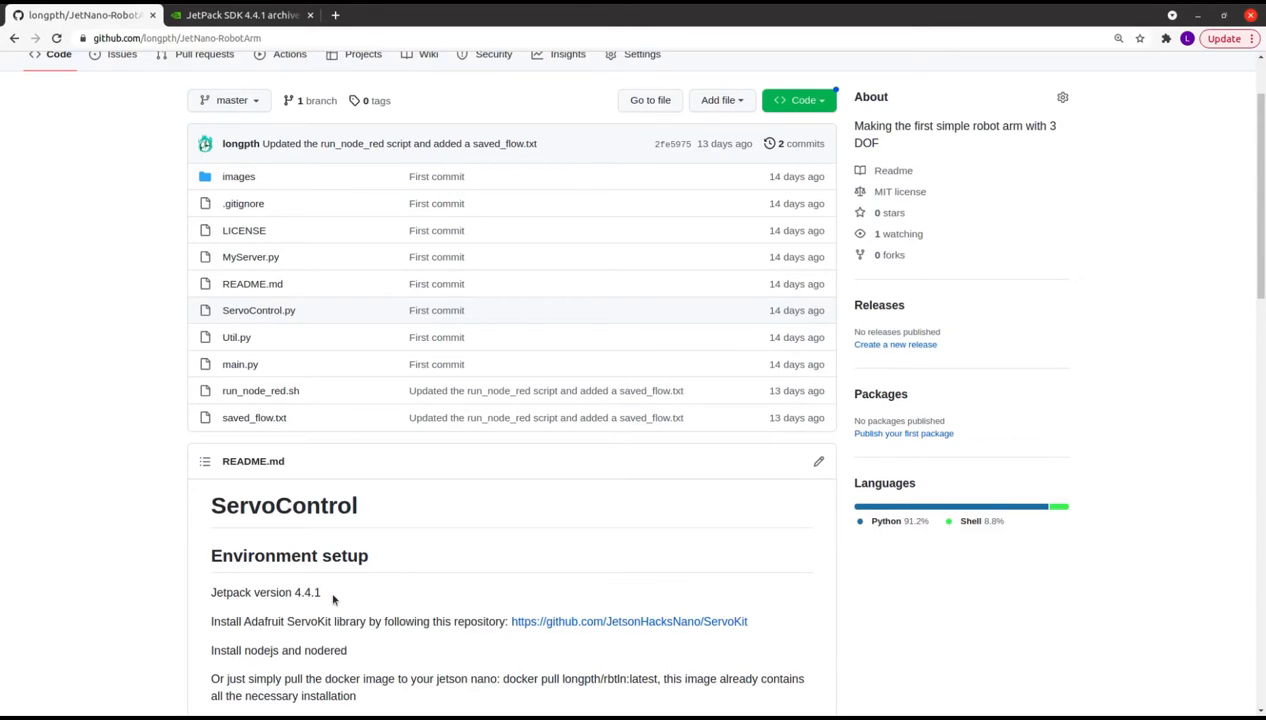
left_click(240, 16)
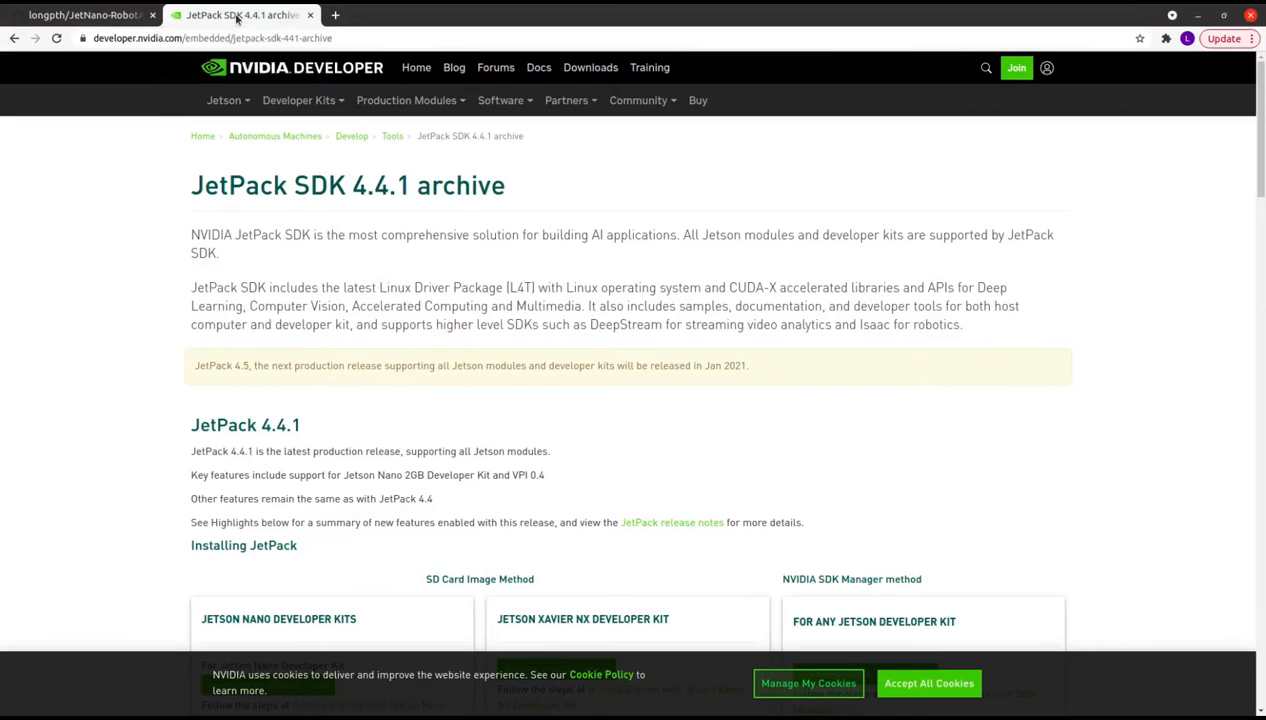
mouse_move(70, 370)
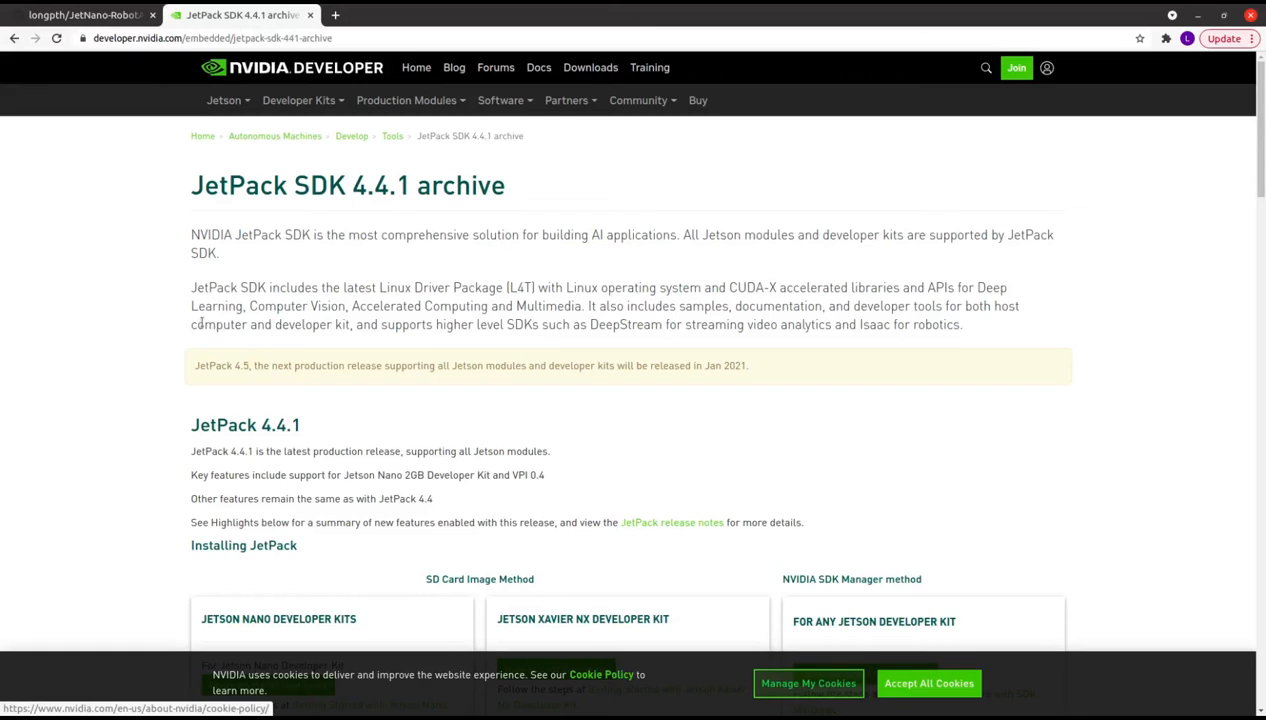
scroll("down", 3)
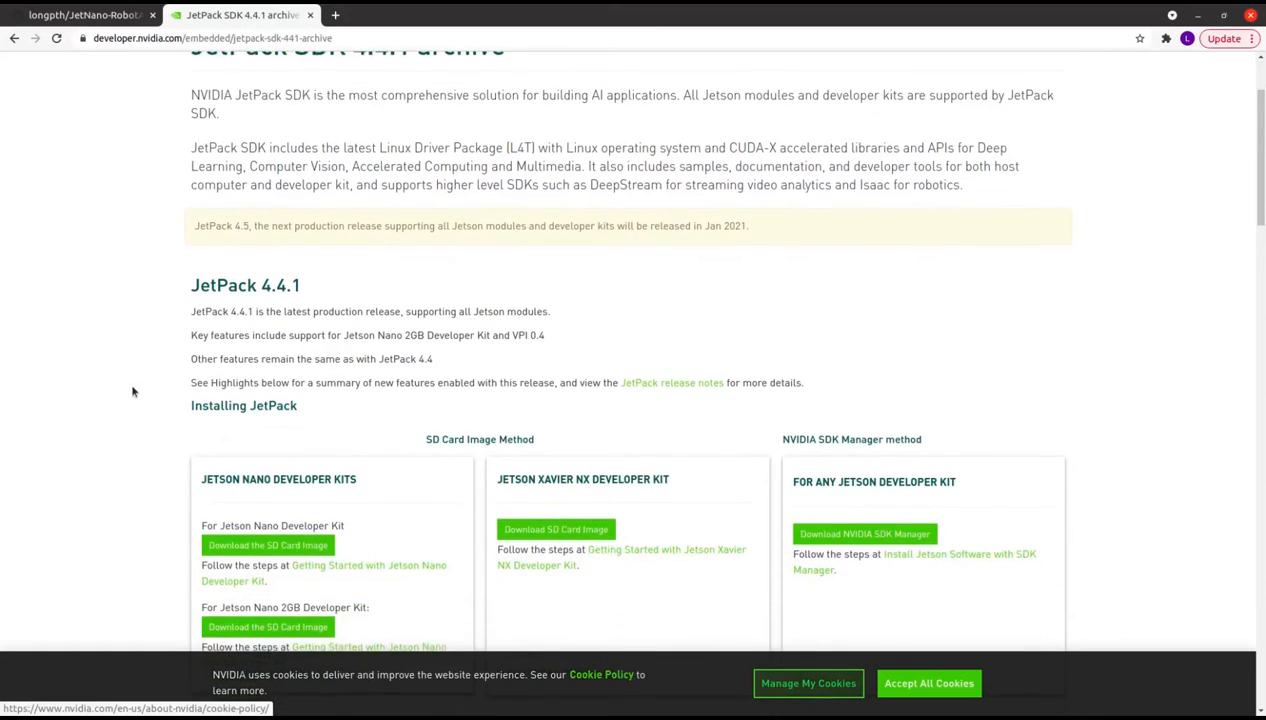
scroll("down", 3)
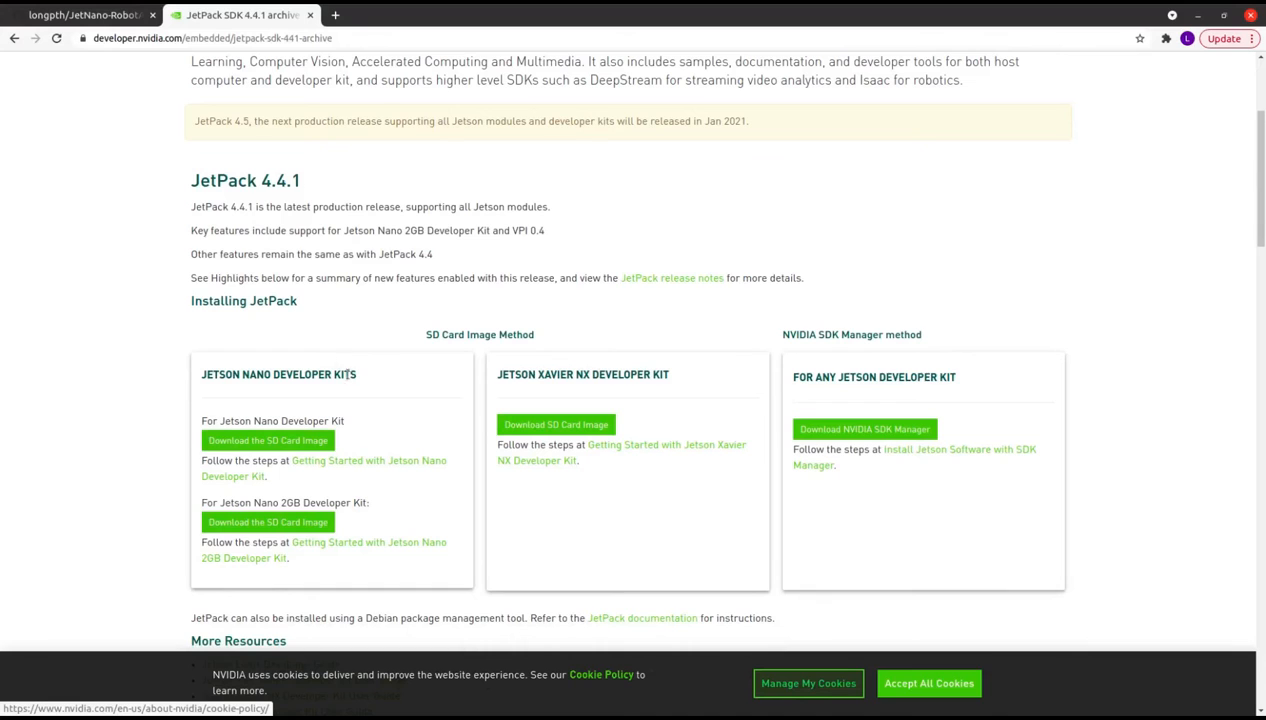
scroll("up", 3)
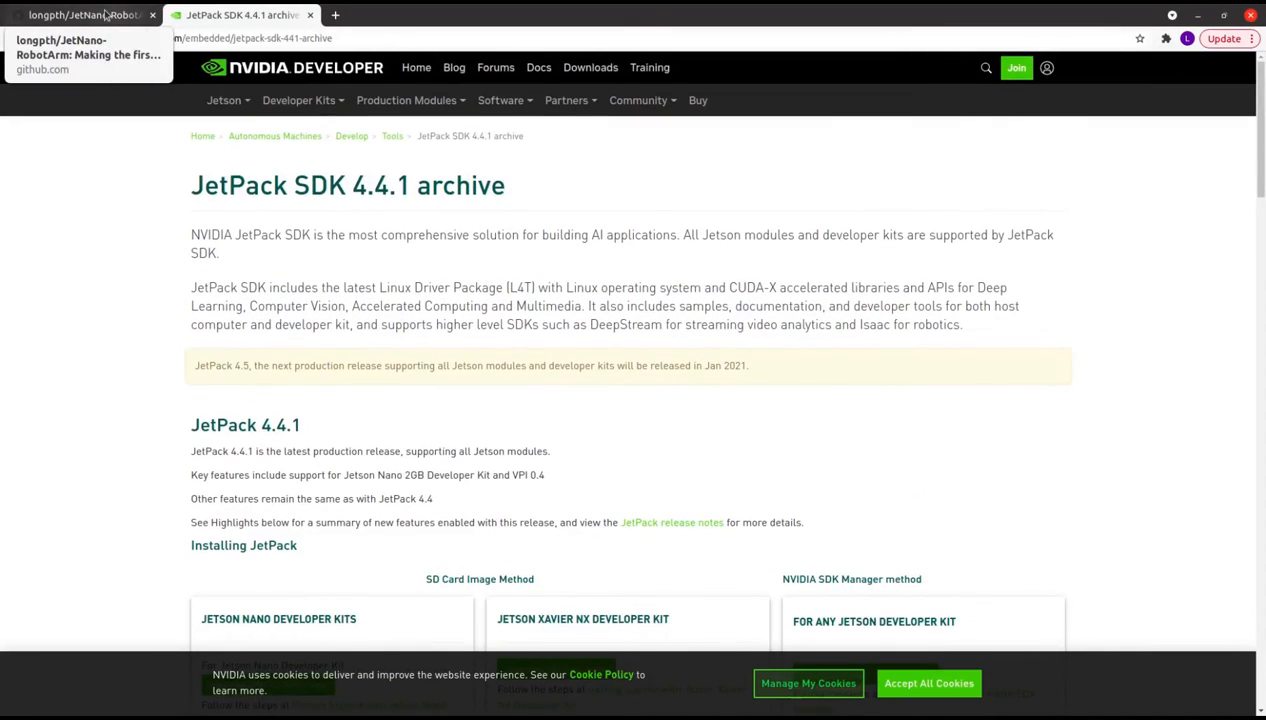
left_click(80, 14)
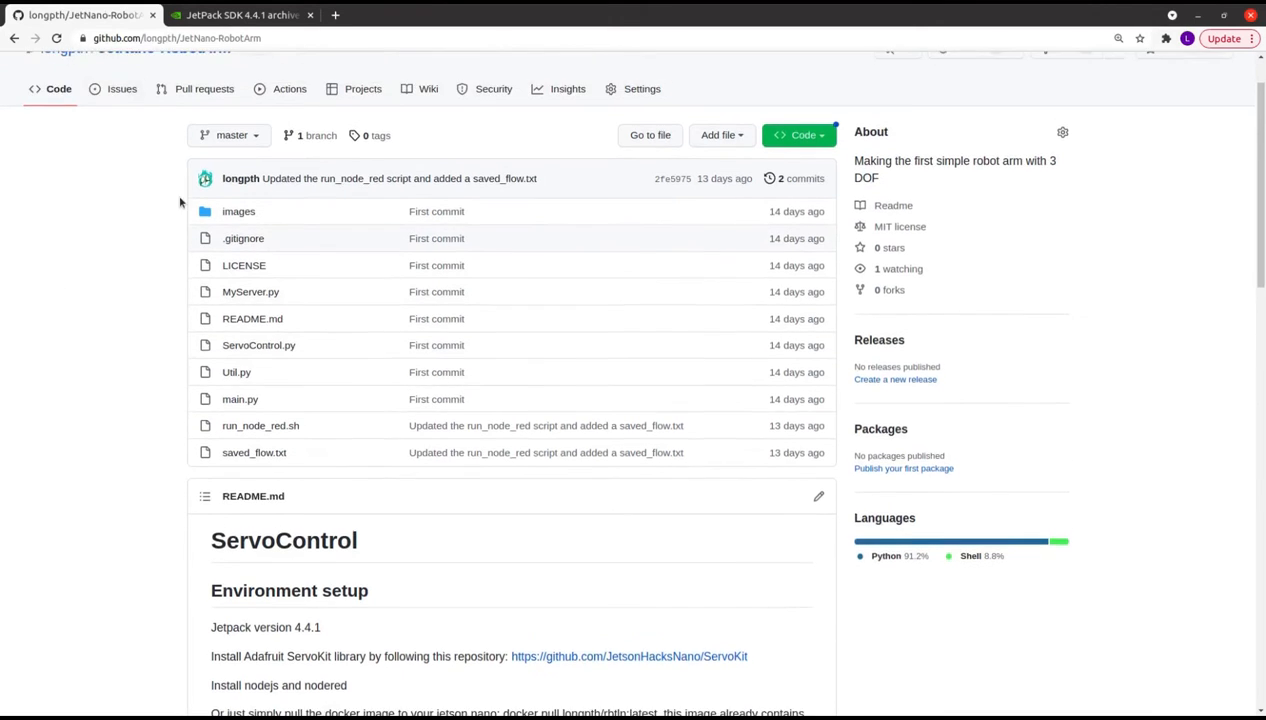
scroll("down", 3)
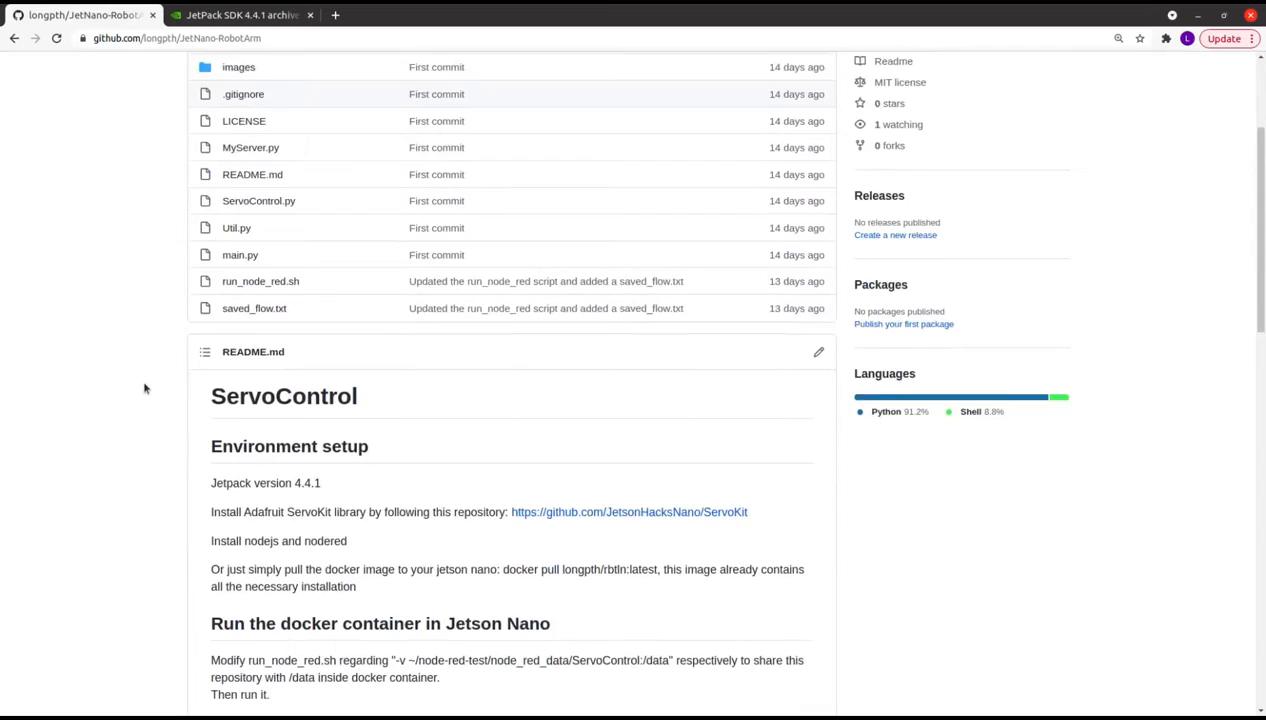
scroll("down", 3)
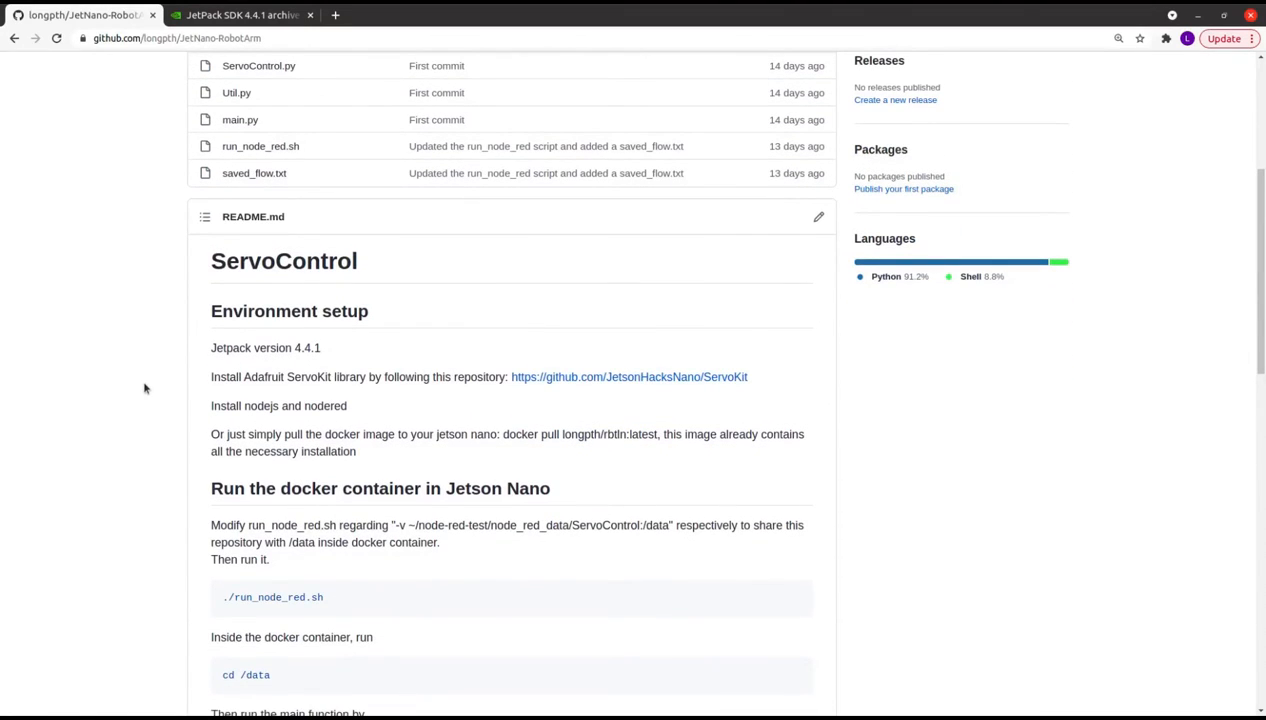
mouse_move(156, 396)
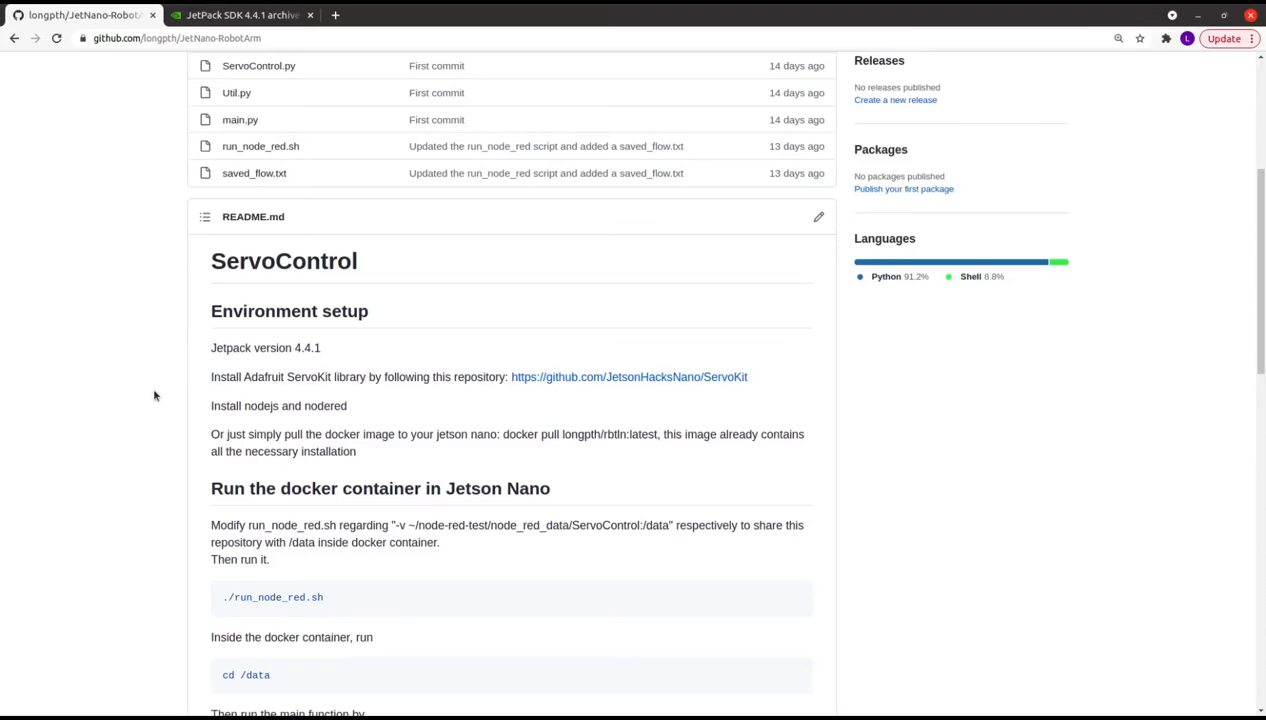
left_click_drag(212, 376, 348, 404)
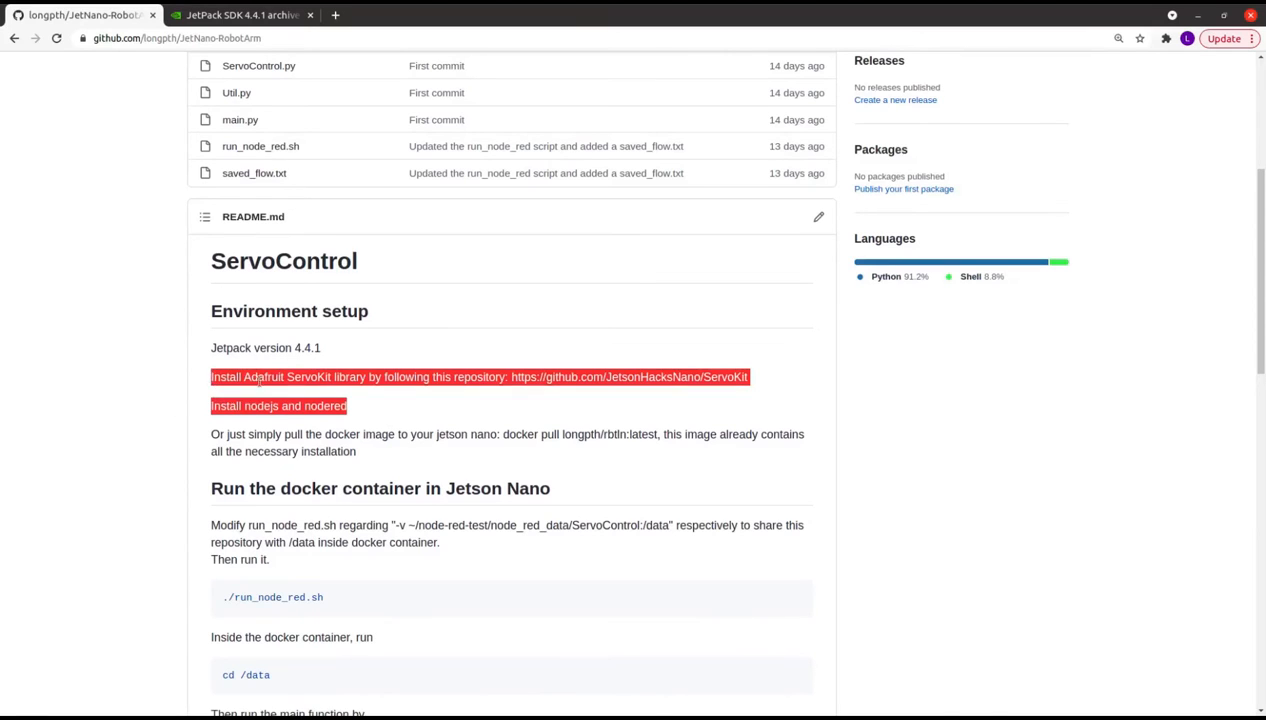
Step: Connect over ssh to the Jetson Nano at 192.168.1.x and accept the host key with yes
left_click(384, 408)
type("ssh longpth@")
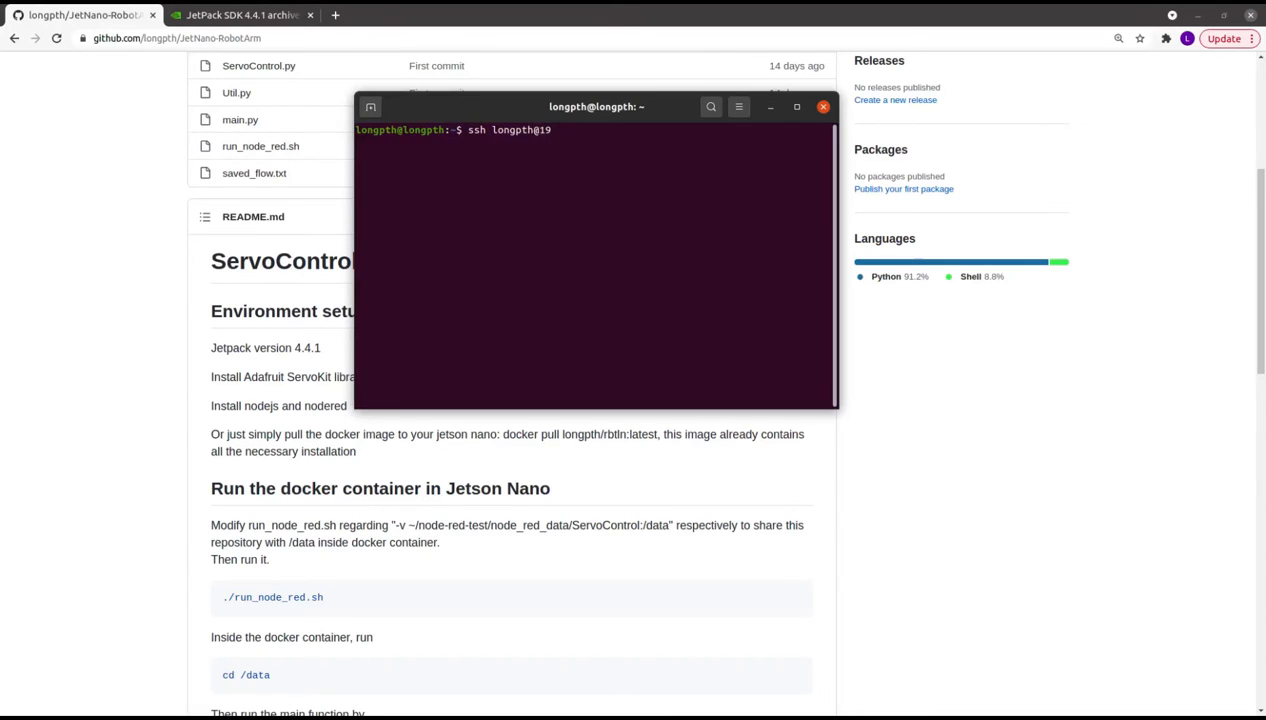
type("192.168")
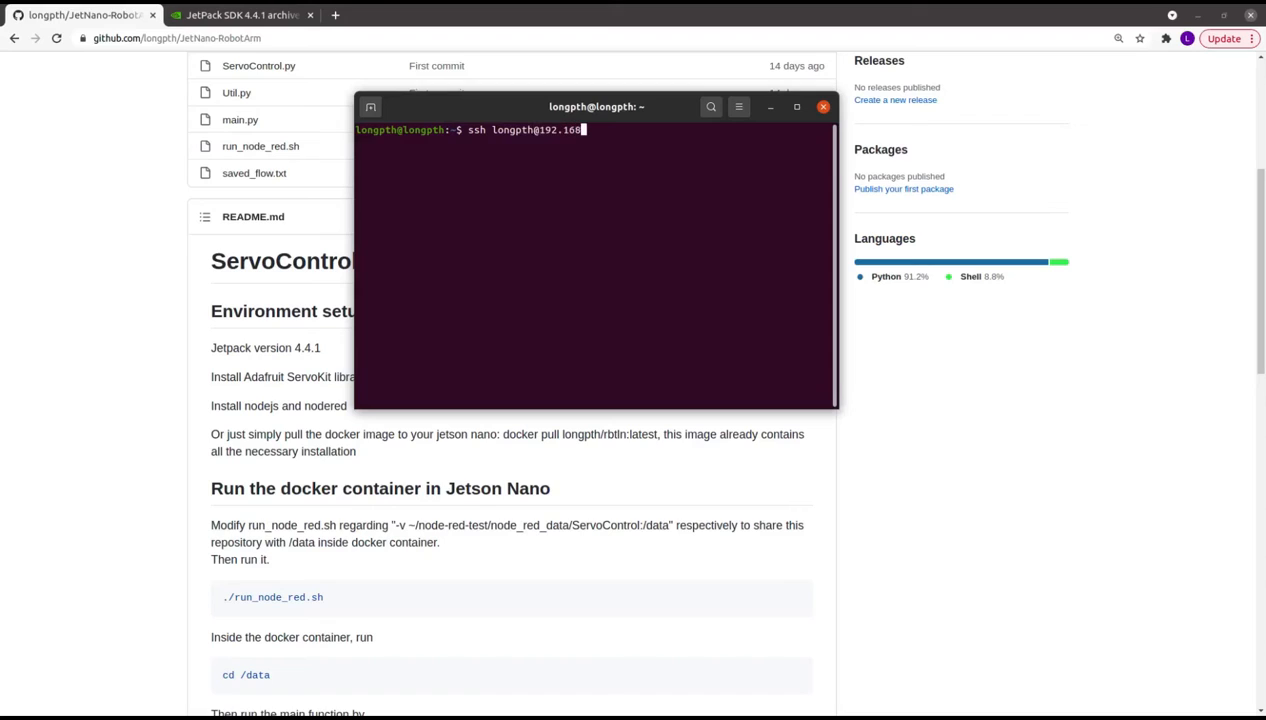
type(".1.")
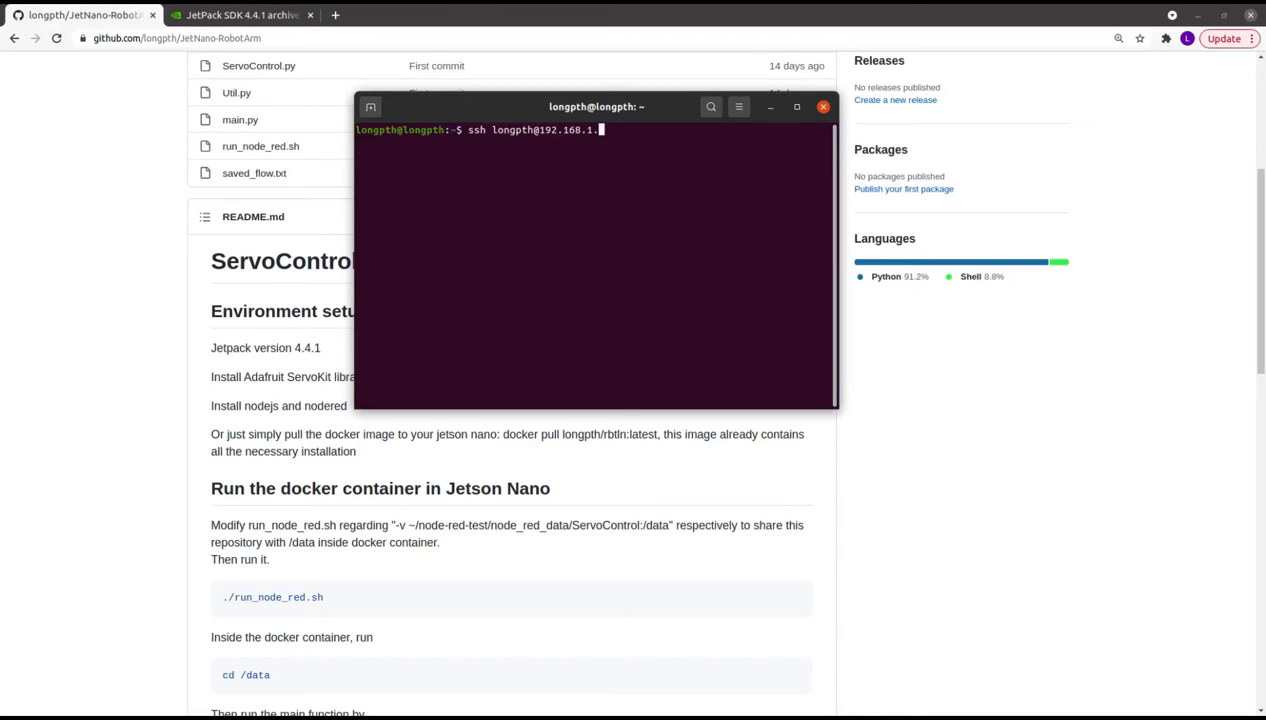
key("Return")
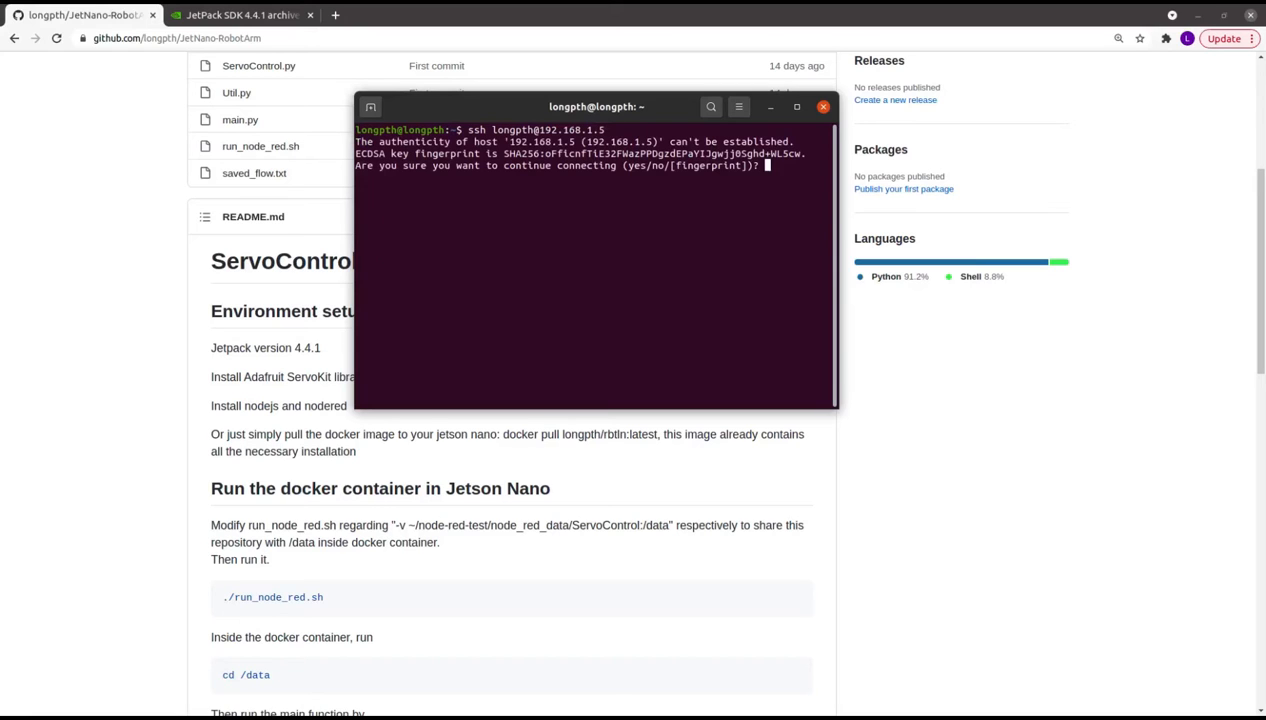
type("yes")
type("cd JetNano-RobotArm")
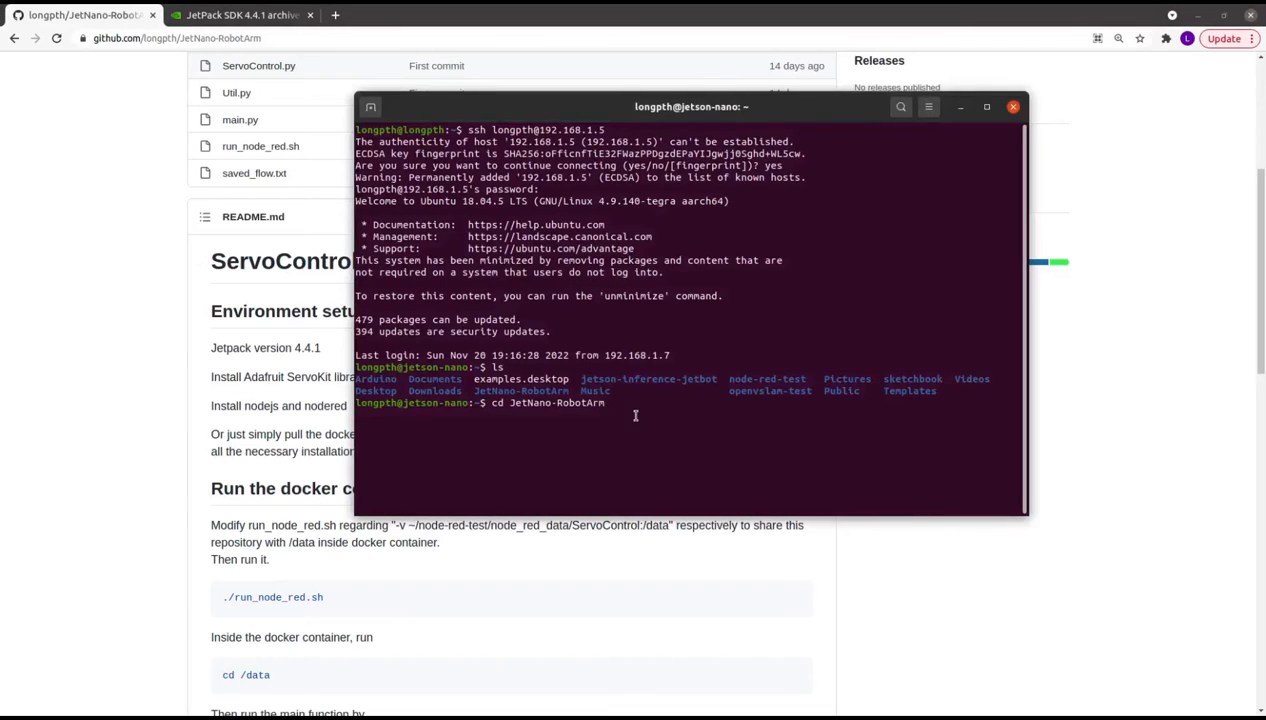
Step: Enter the JetNano-RobotArm folder and list main.py, ServoControl.py, run_node_red.sh and saved_flow.txt
double_click(530, 390)
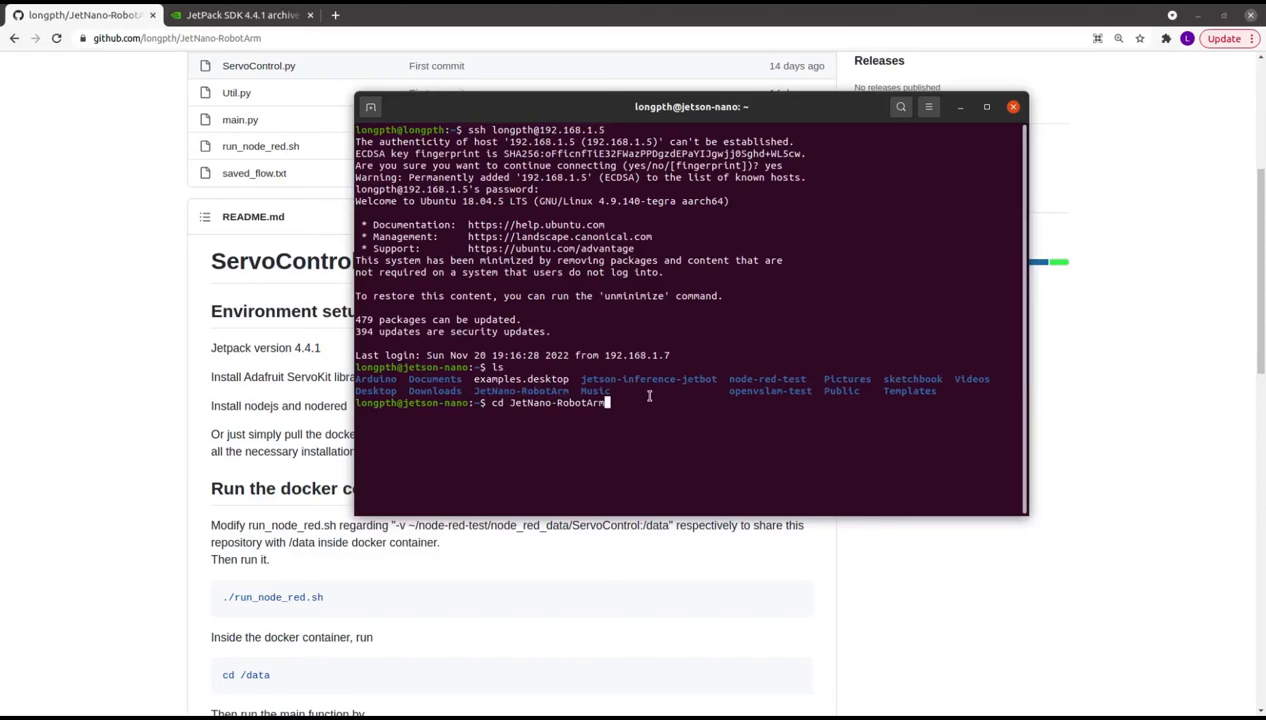
mouse_move(652, 418)
type("ls")
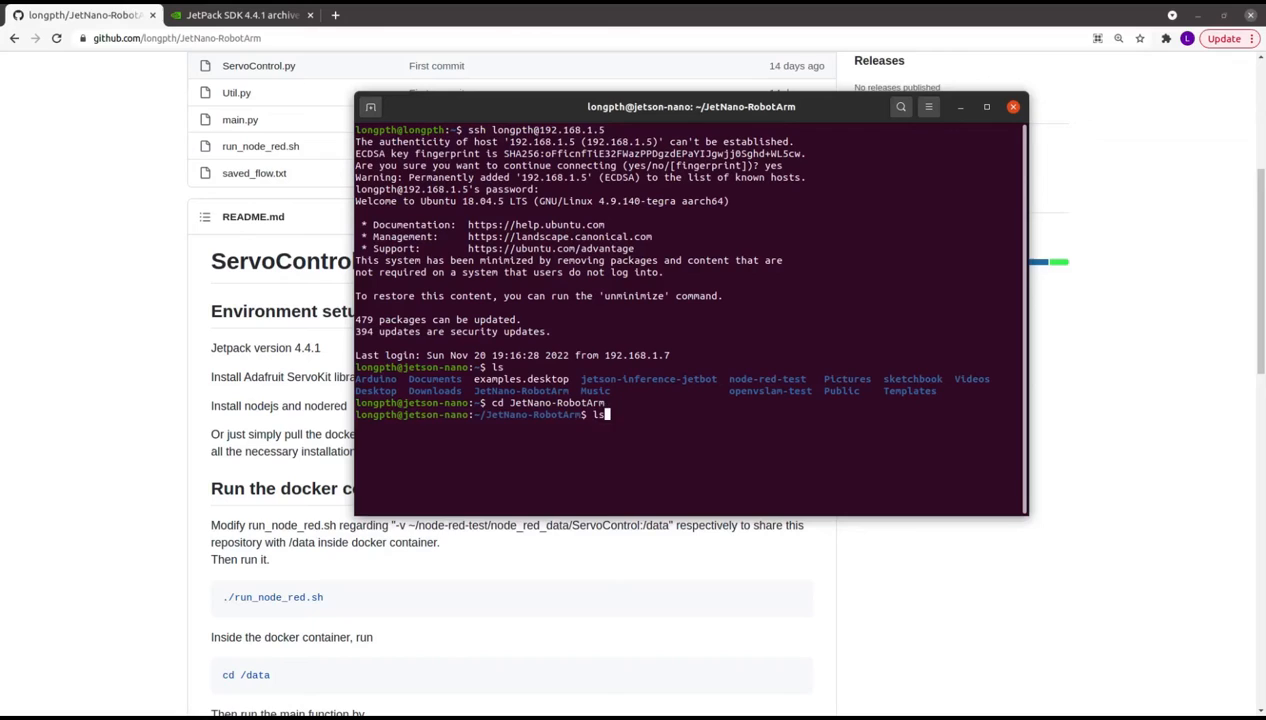
key("Return")
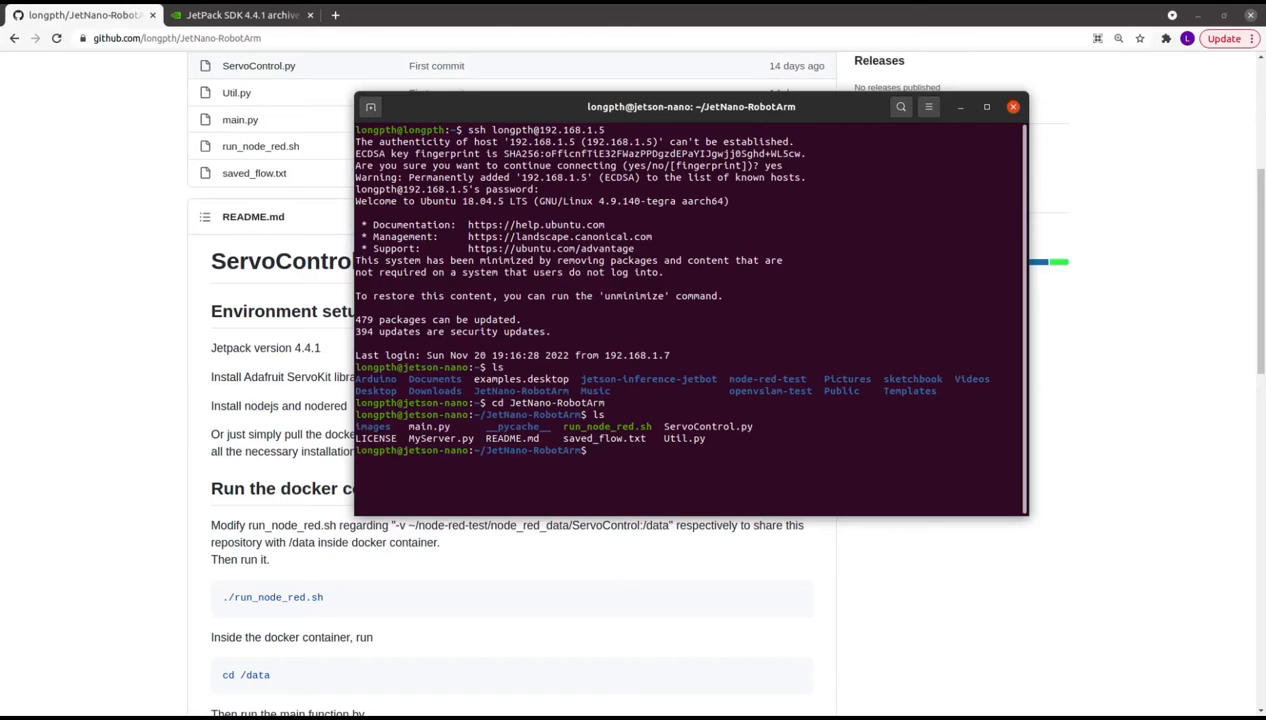
Step: Start the Node-RED docker container with ./run_node_red.sh
type("./run_node_red.sh")
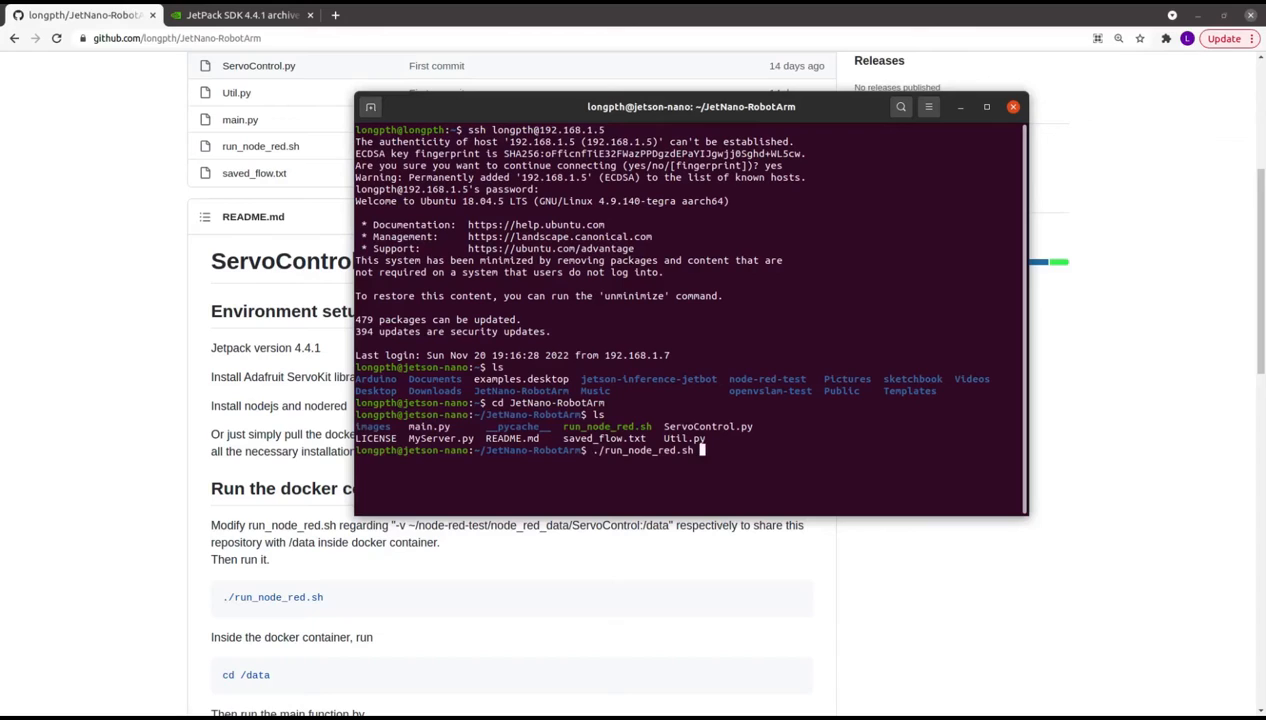
key("Return")
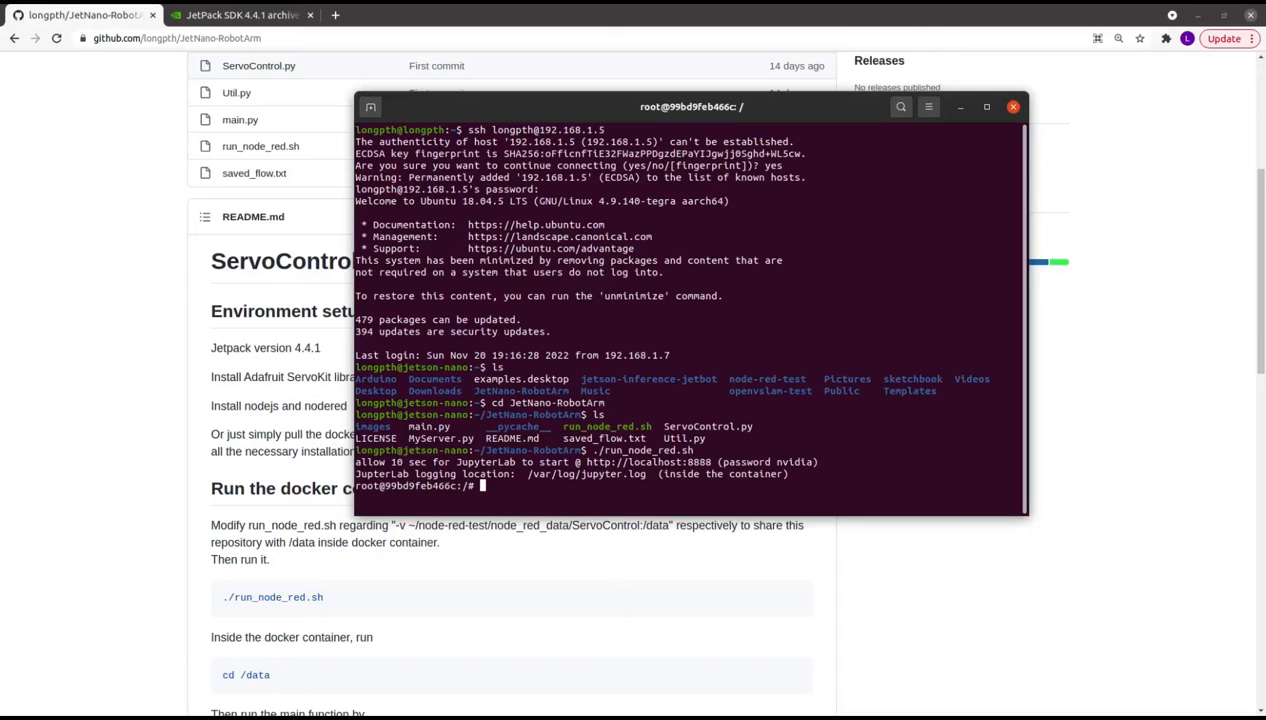
Step: Move into the shared data/ folder and launch main.py with python3
type("cd data/")
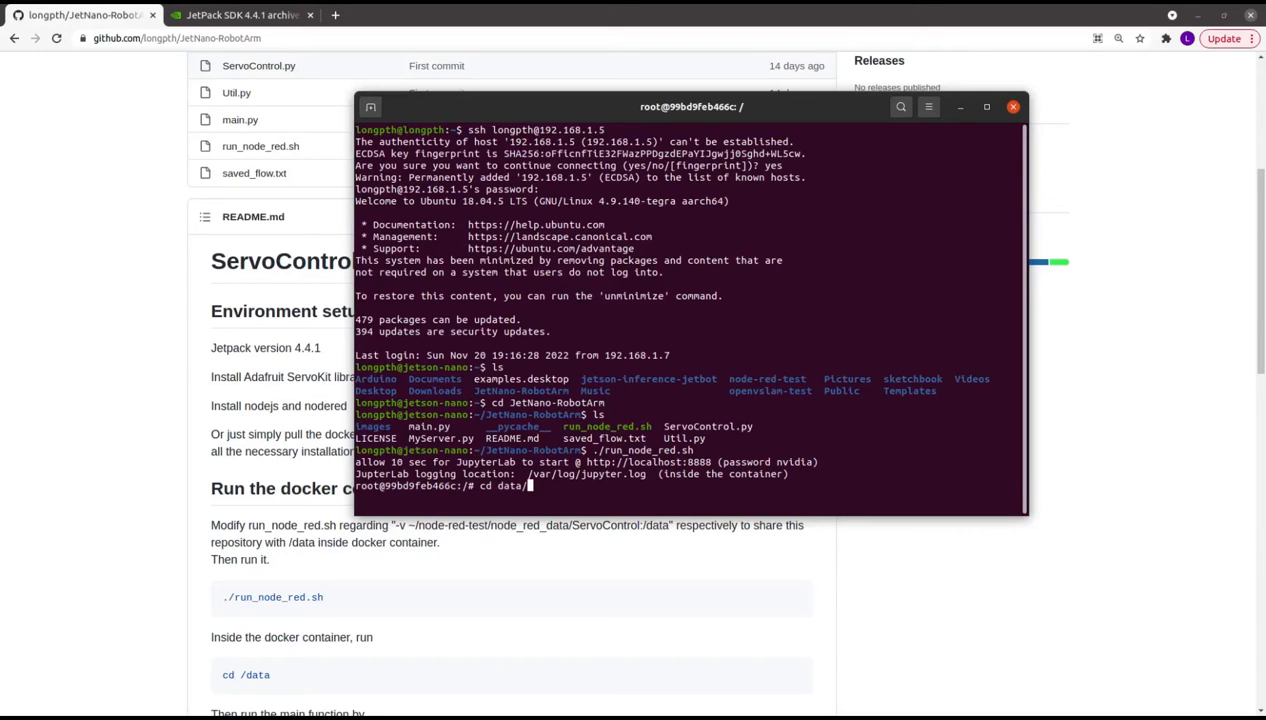
key("Return")
type("ls")
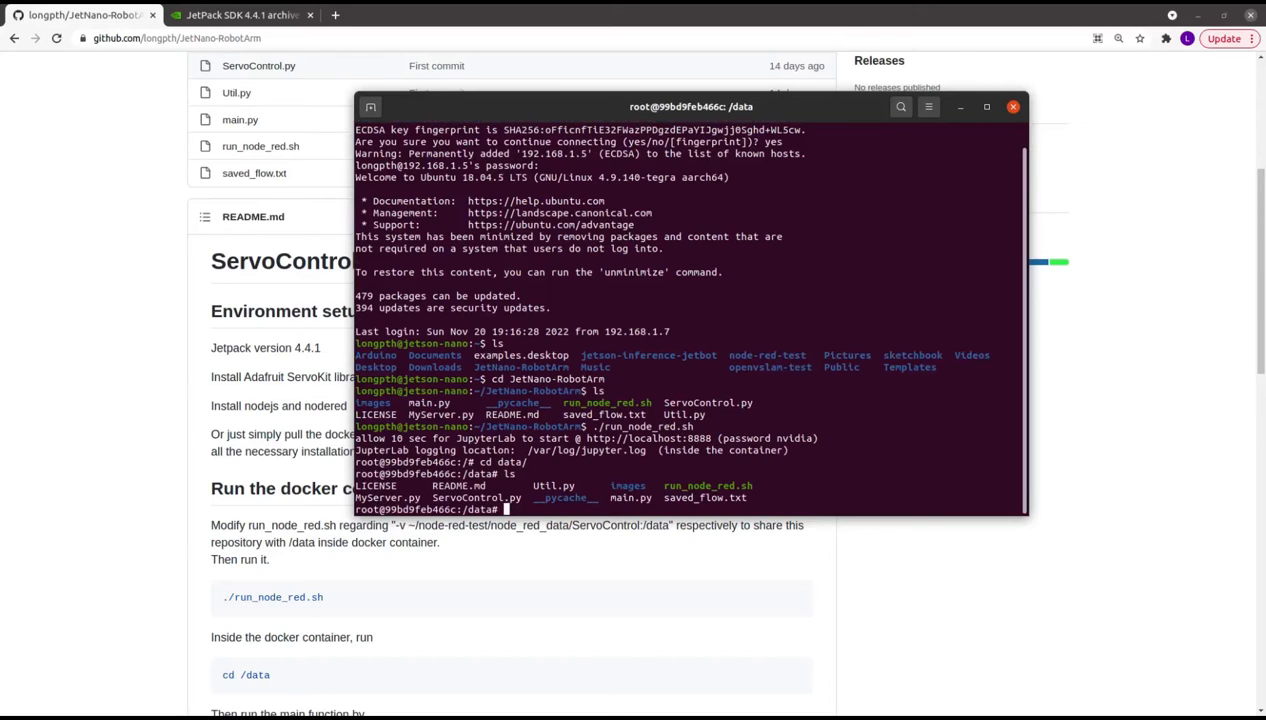
type("python3")
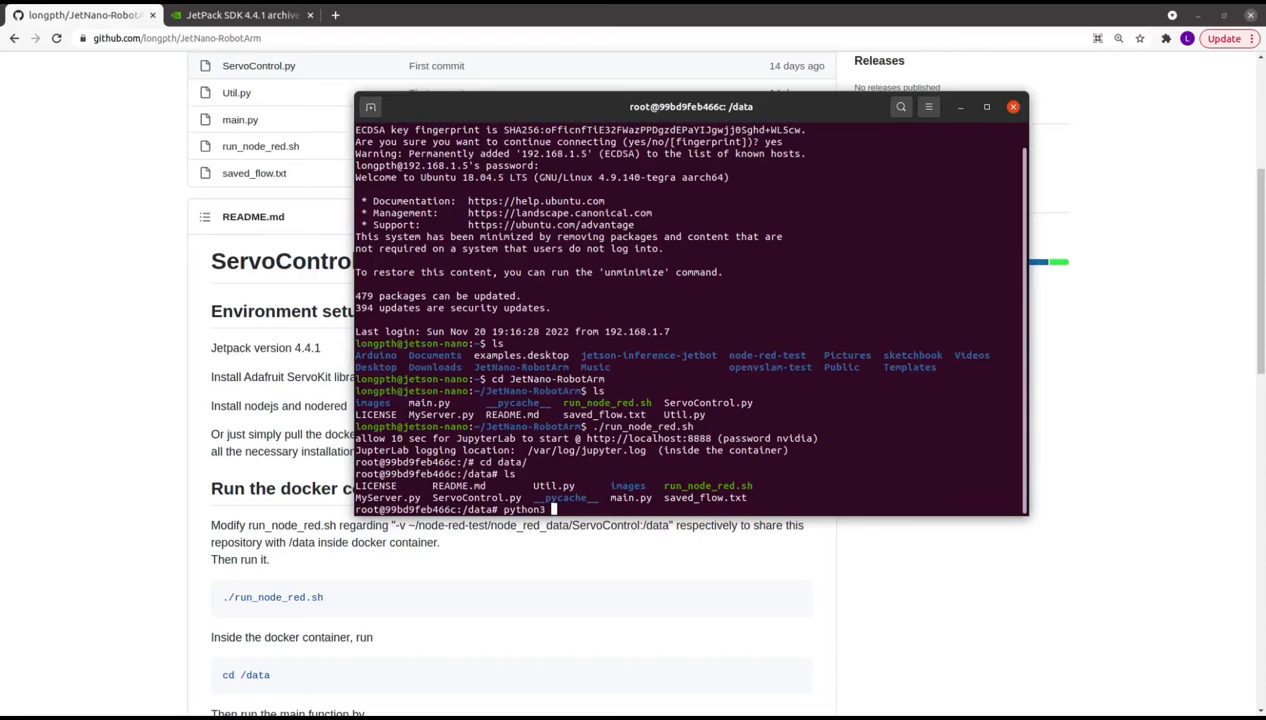
type("main.py")
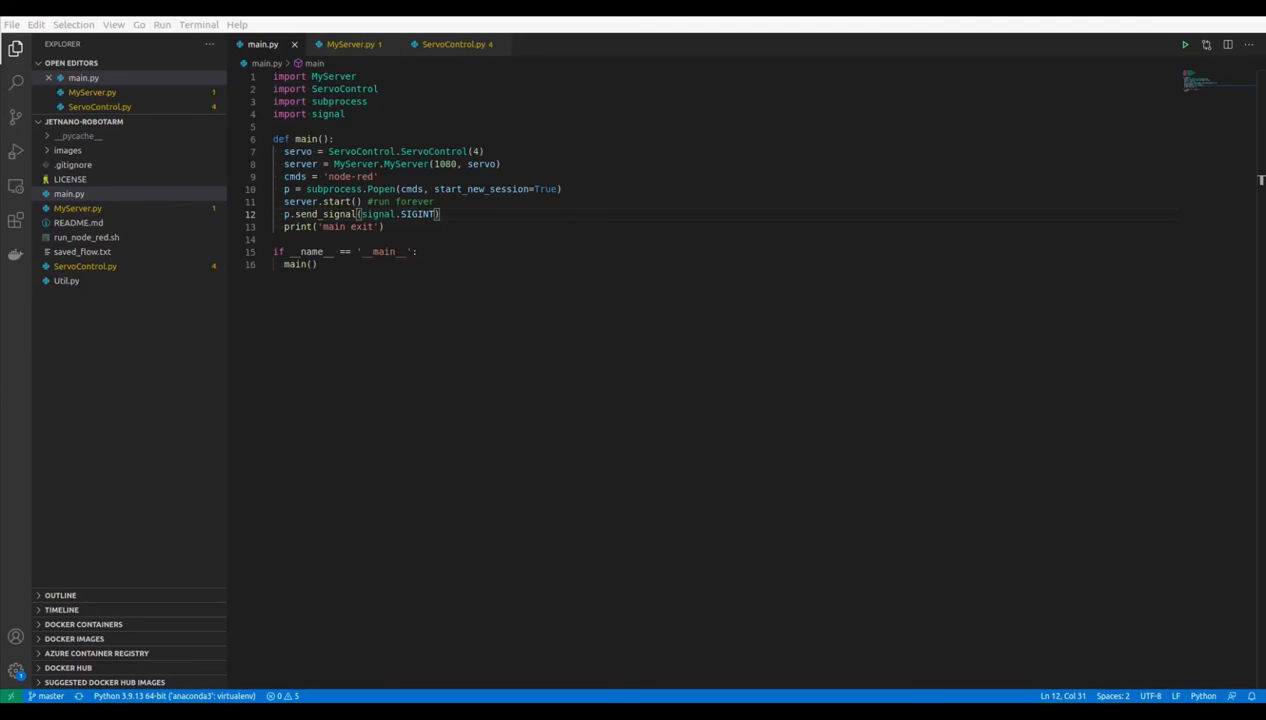
mouse_move(476, 70)
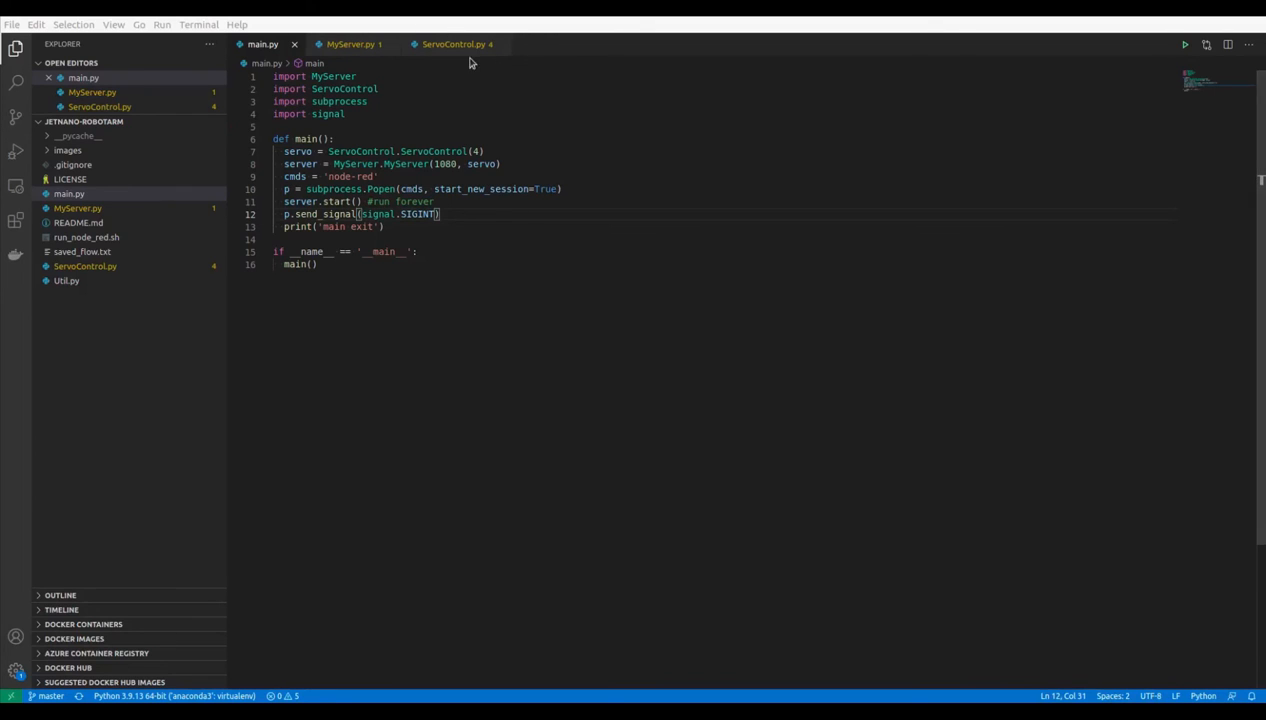
Step: Bring up ServoControl.py in VS Code and place the cursor in its rotate method
left_click(452, 44)
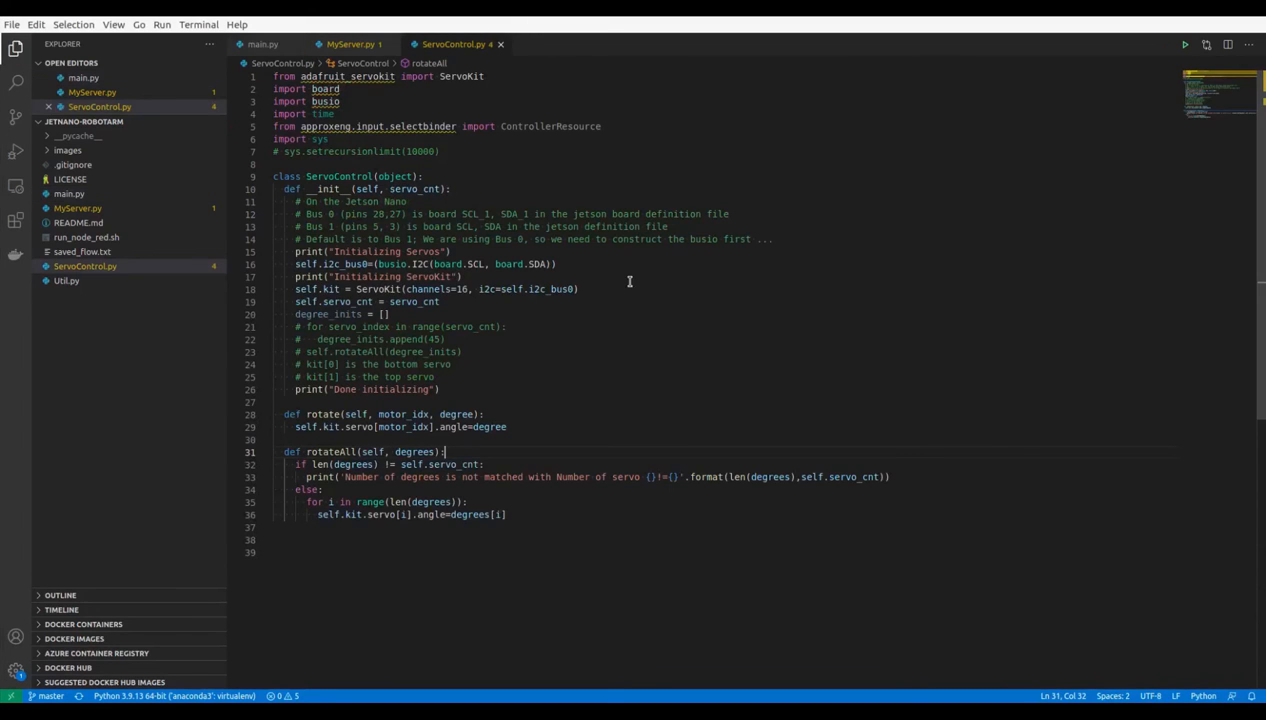
mouse_move(686, 352)
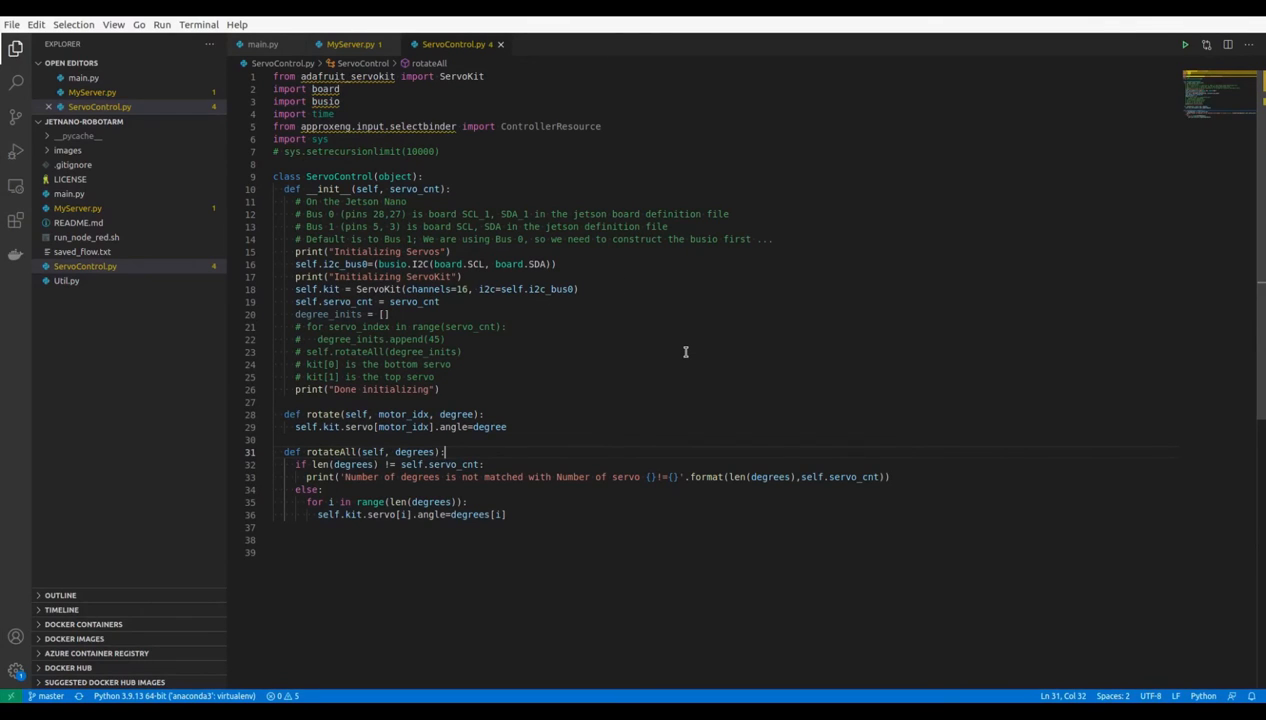
mouse_move(664, 264)
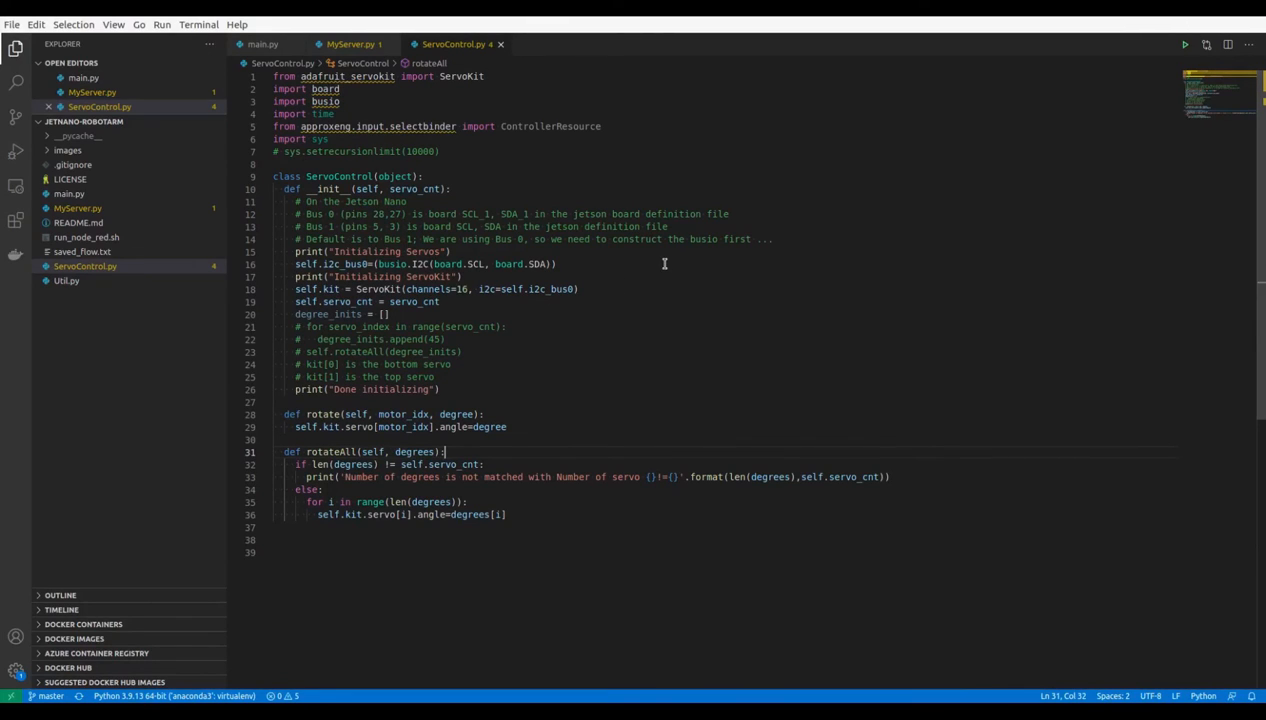
mouse_move(512, 140)
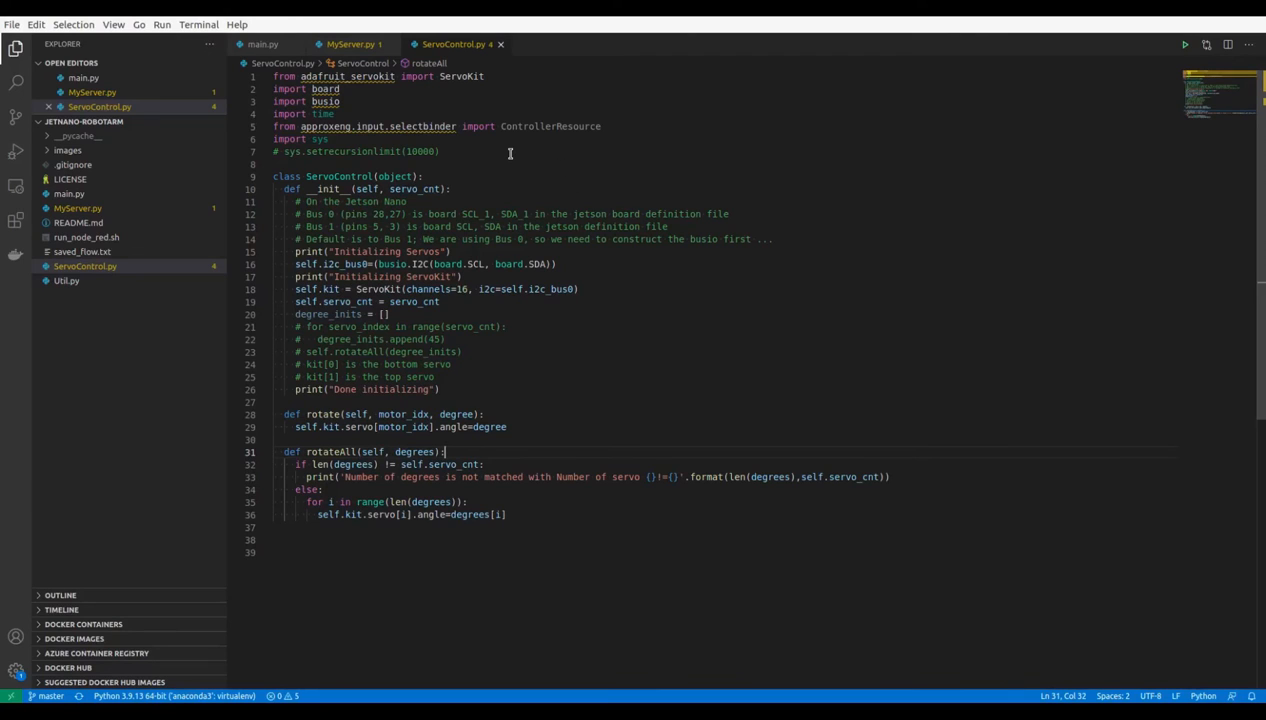
mouse_move(492, 160)
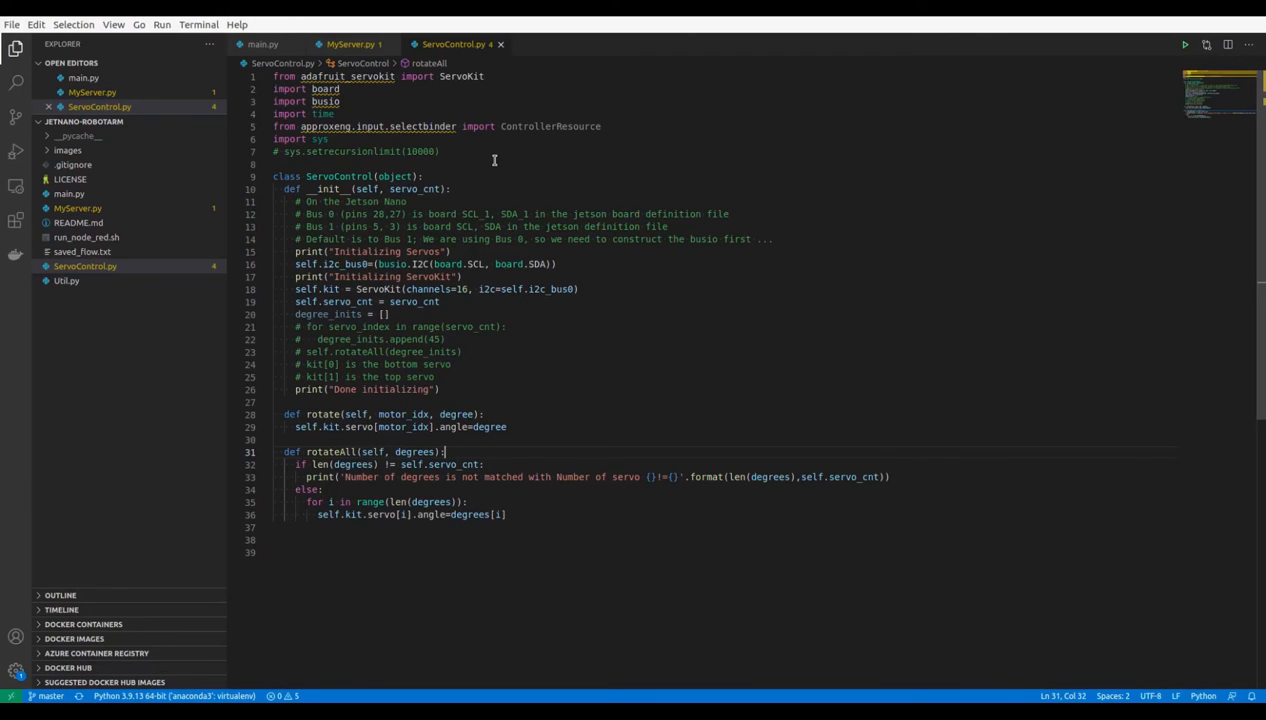
mouse_move(536, 88)
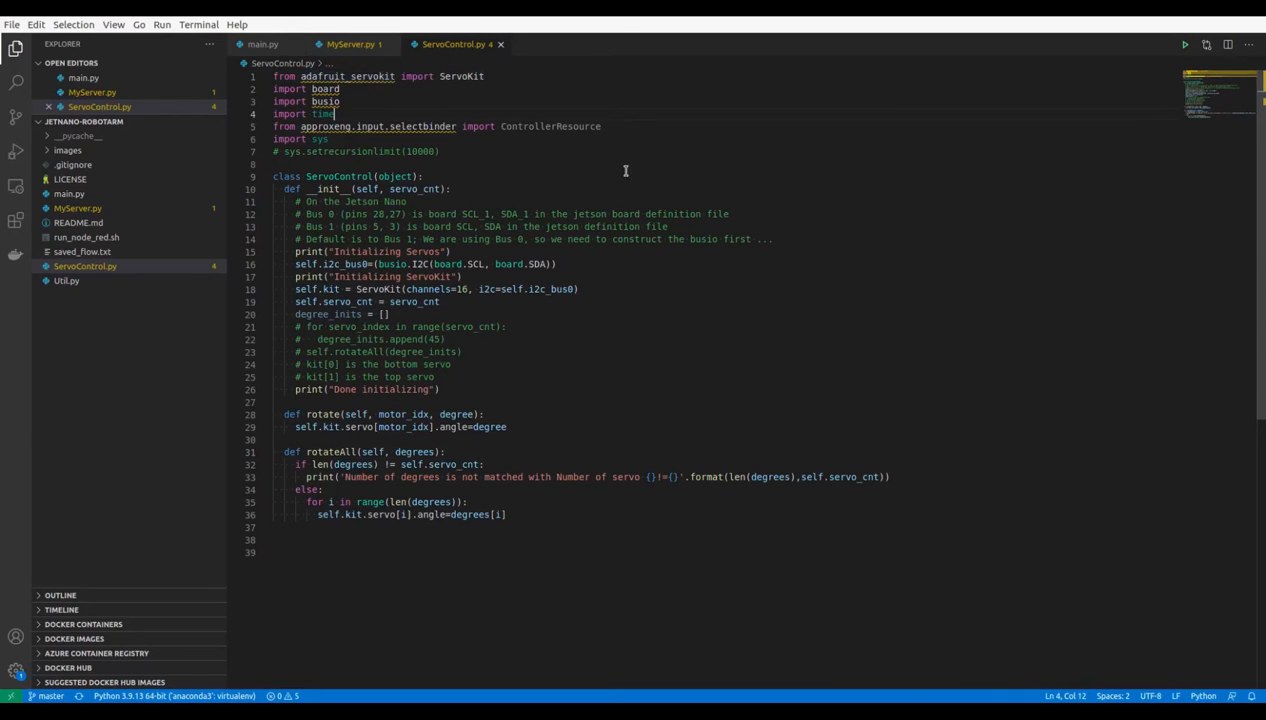
left_click(512, 176)
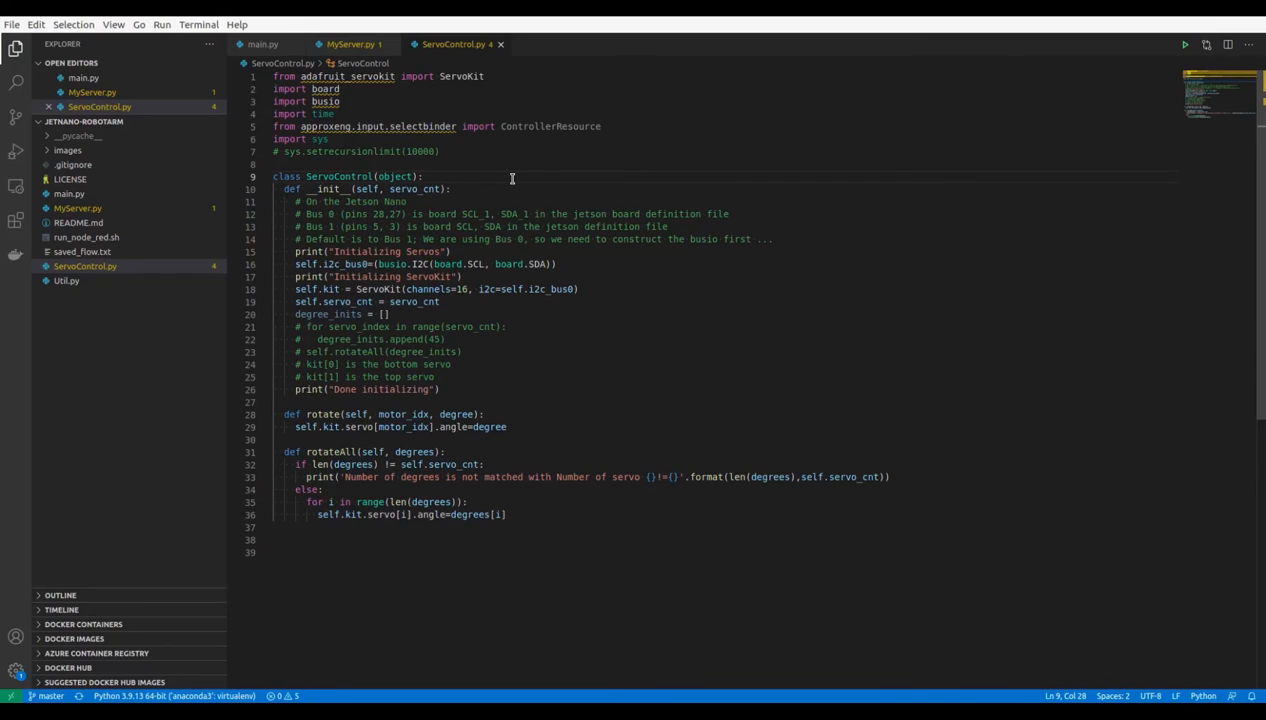
mouse_move(476, 184)
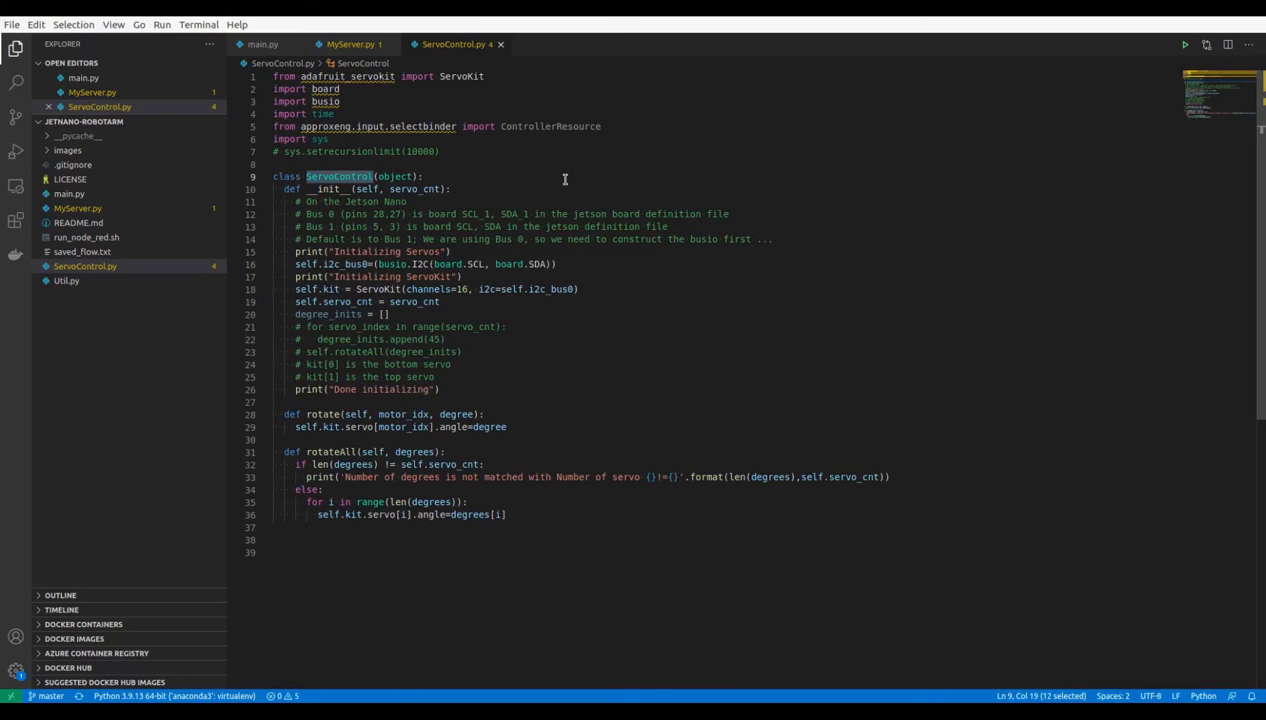
mouse_move(516, 420)
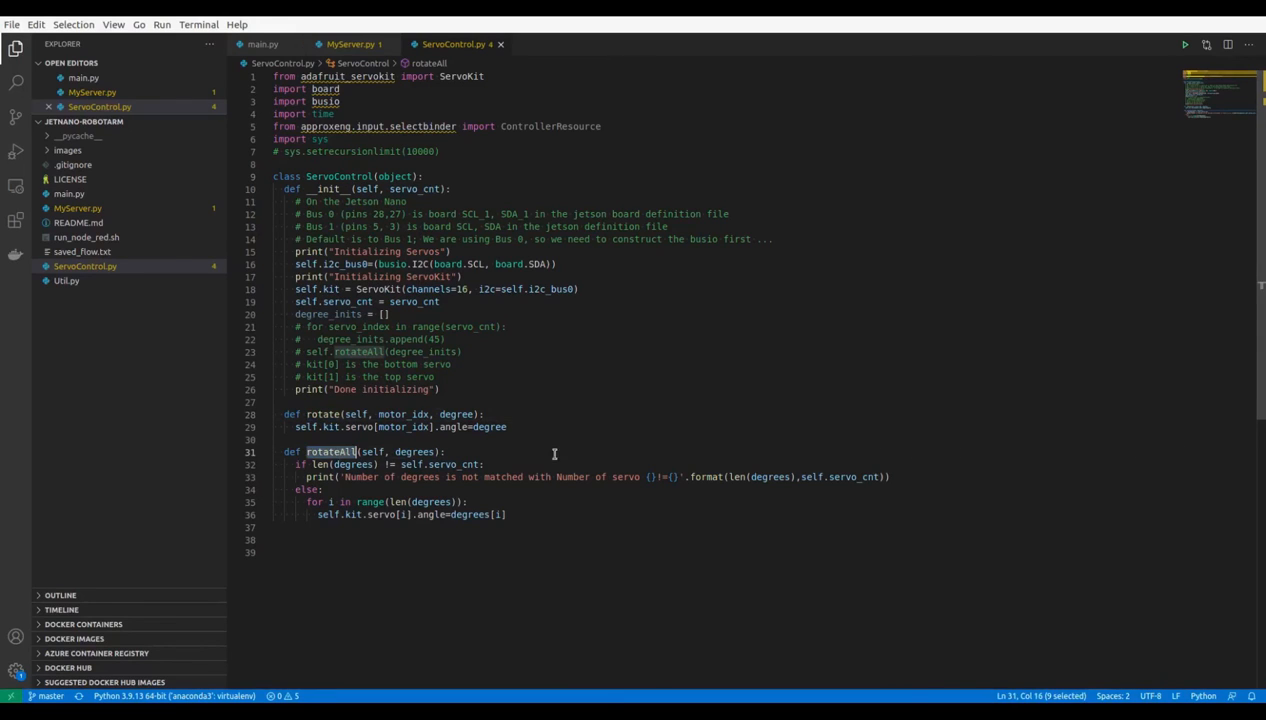
left_click(538, 428)
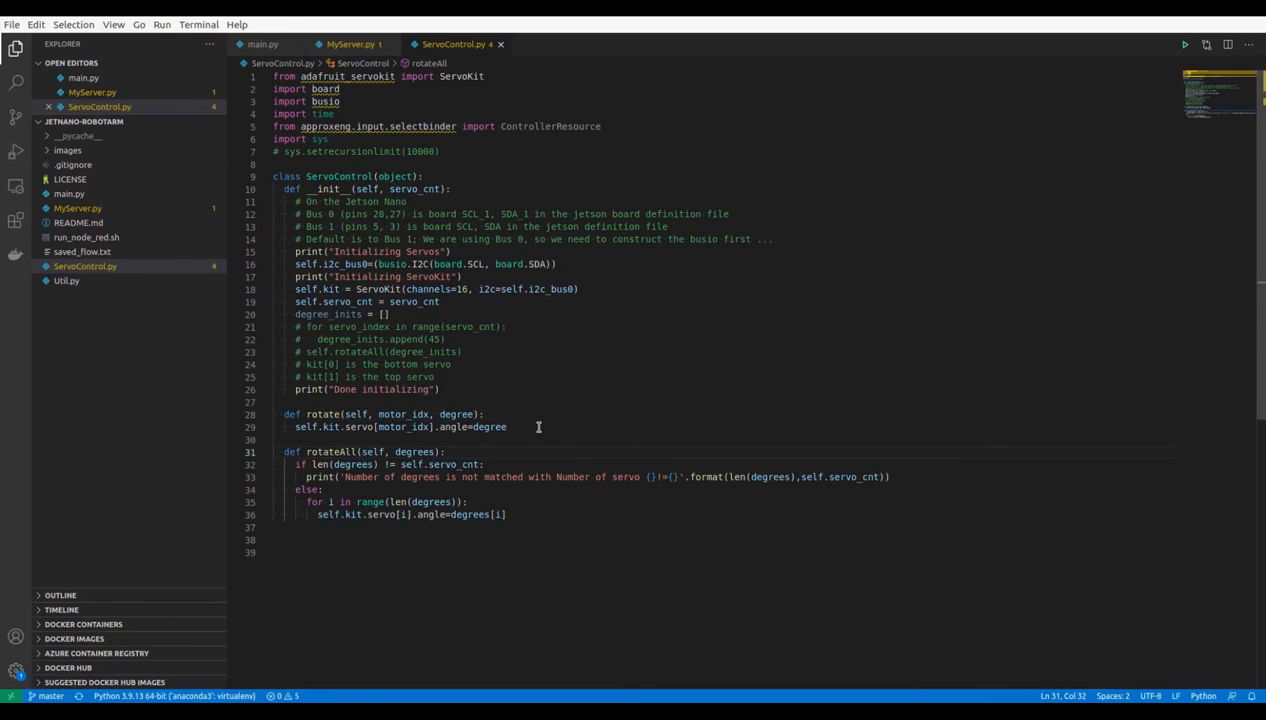
Step: Highlight the motor_idx and degrees parameters to see their uses in rotate and rotateAll
double_click(402, 414)
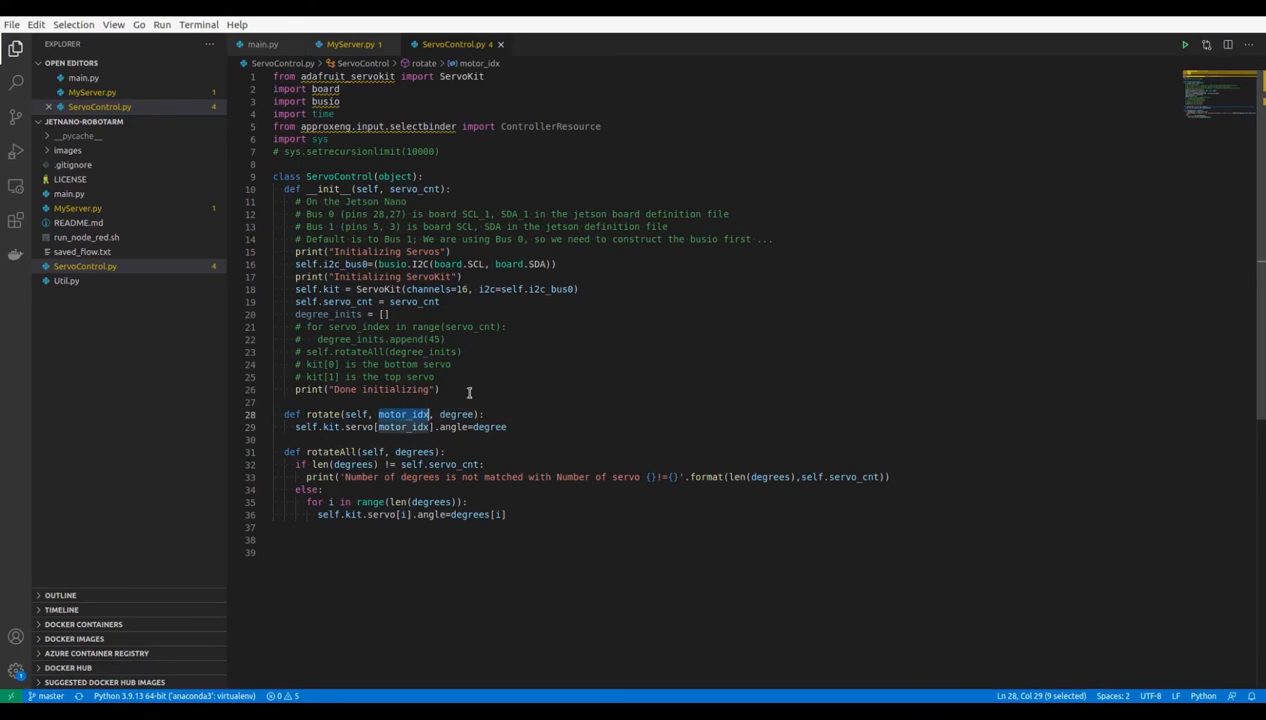
mouse_move(532, 352)
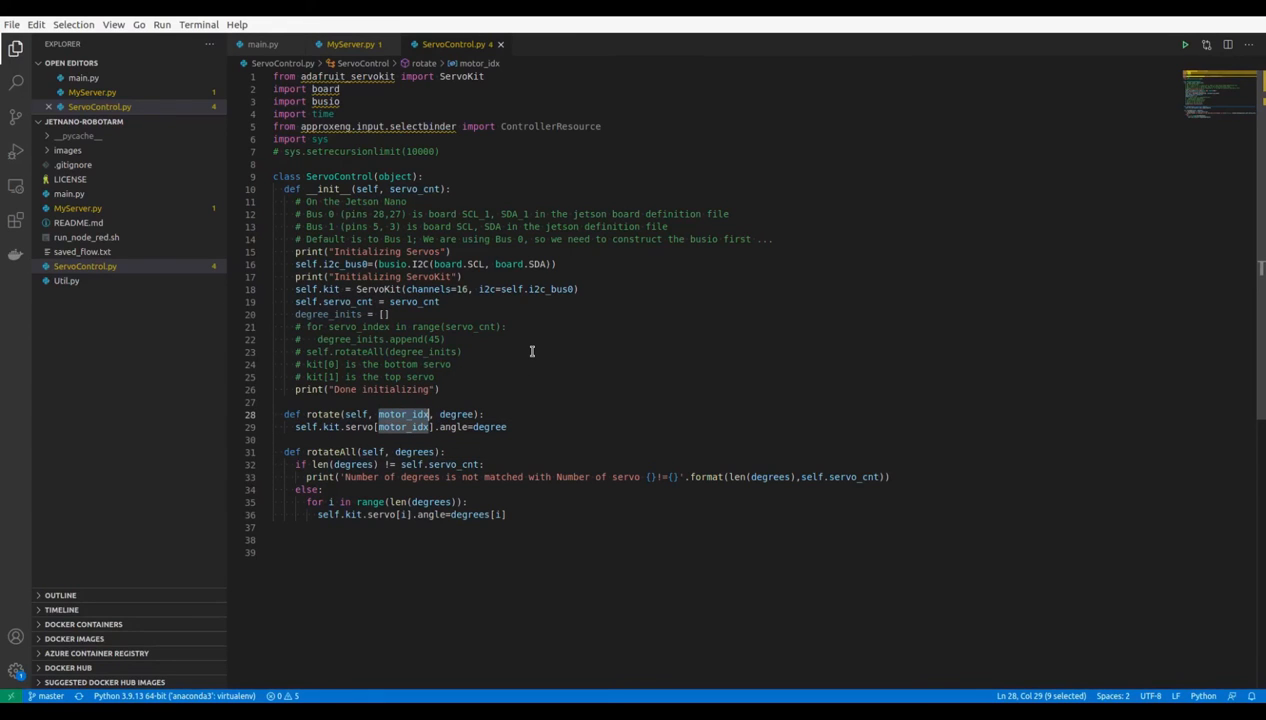
double_click(456, 414)
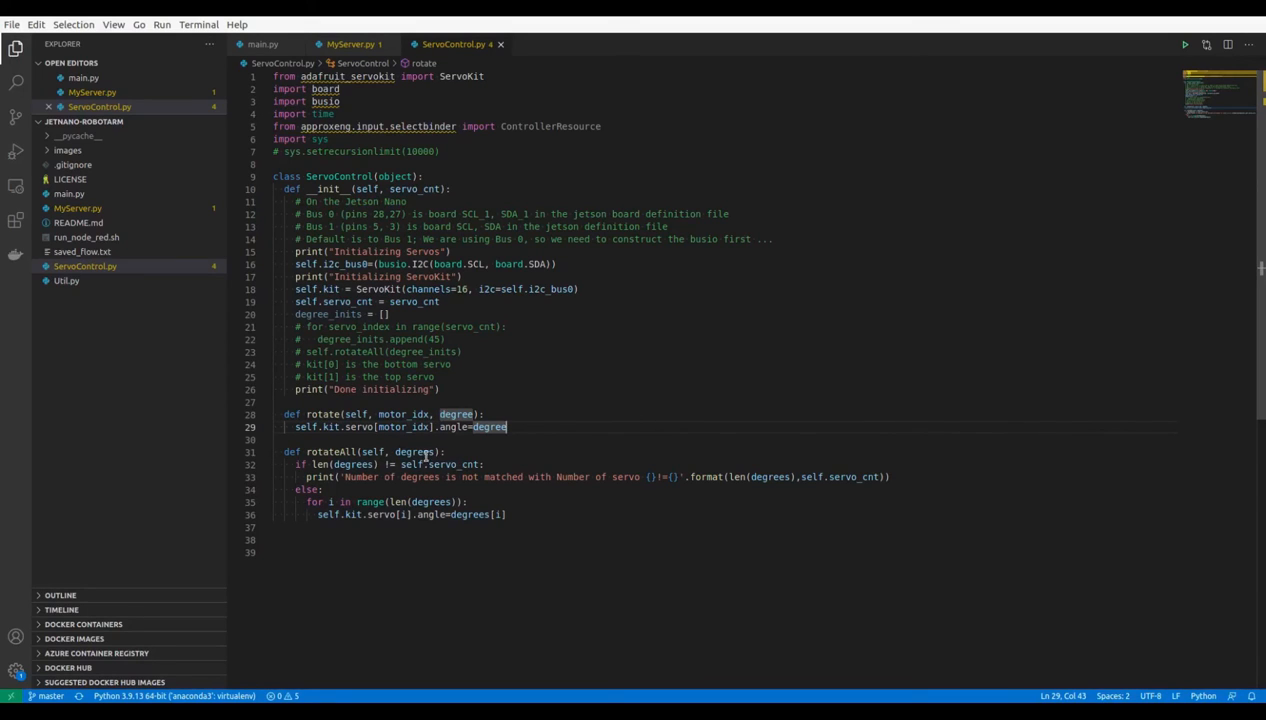
double_click(412, 452)
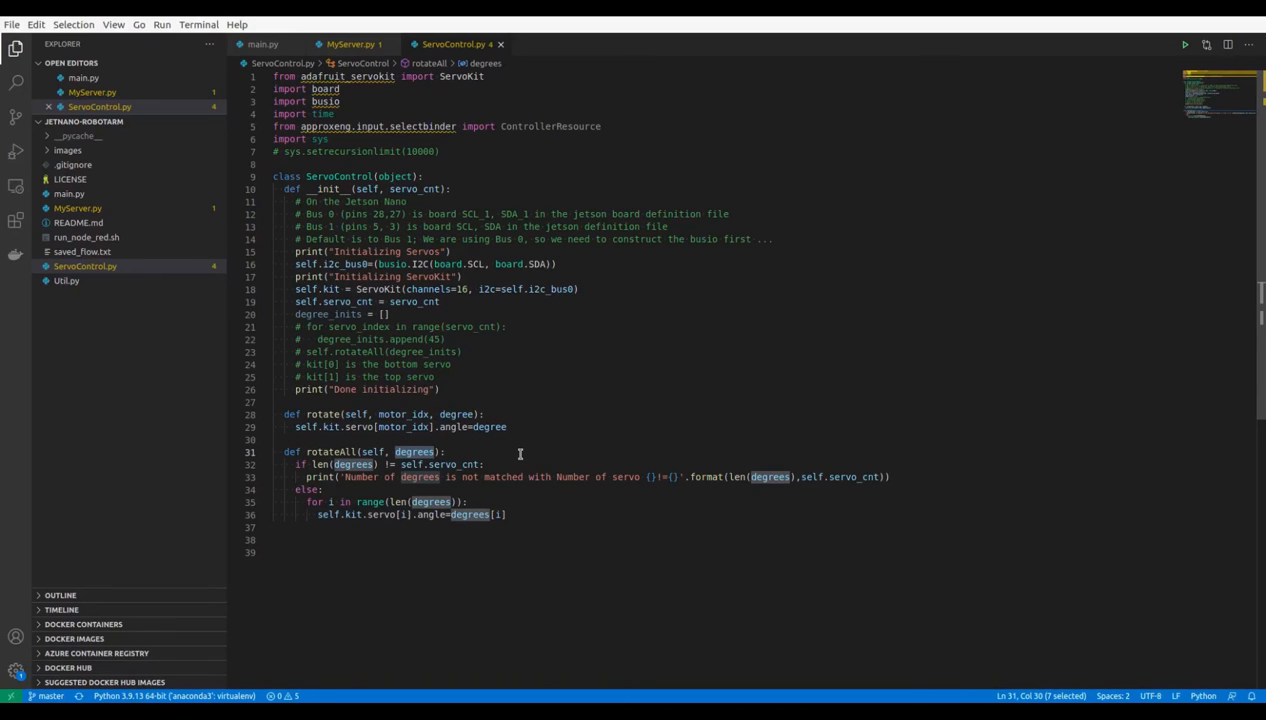
mouse_move(528, 452)
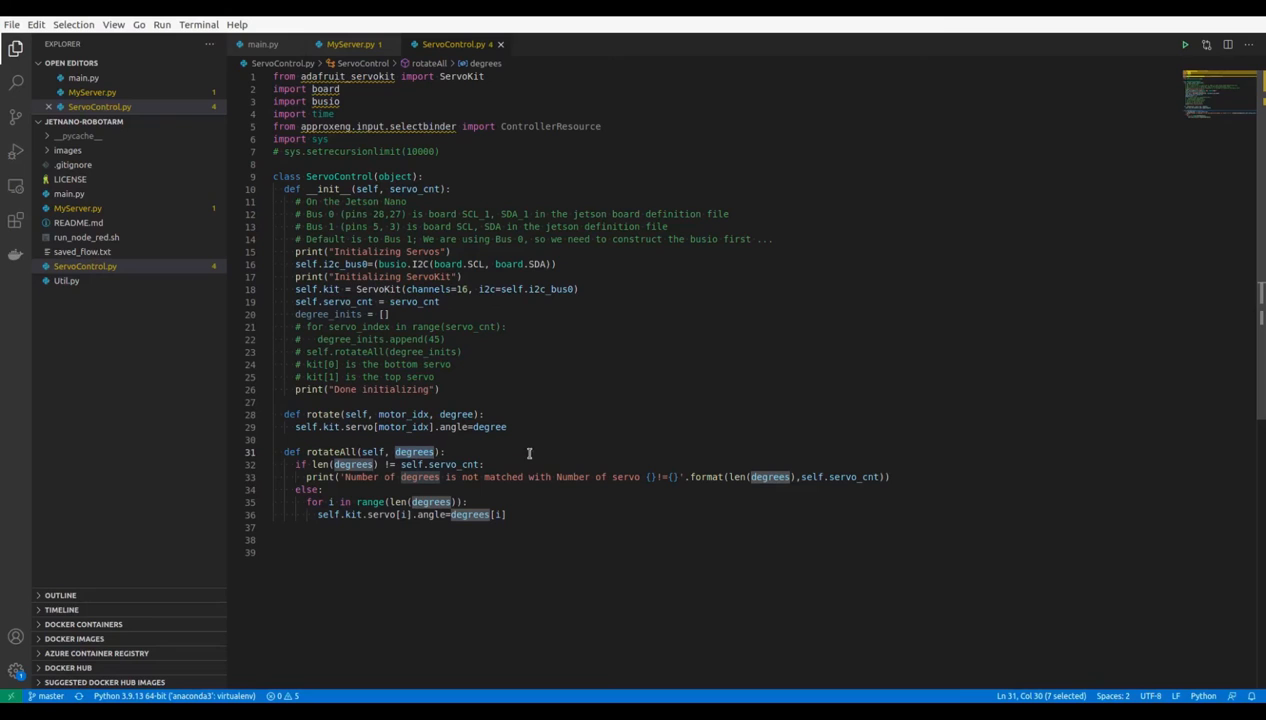
mouse_move(348, 44)
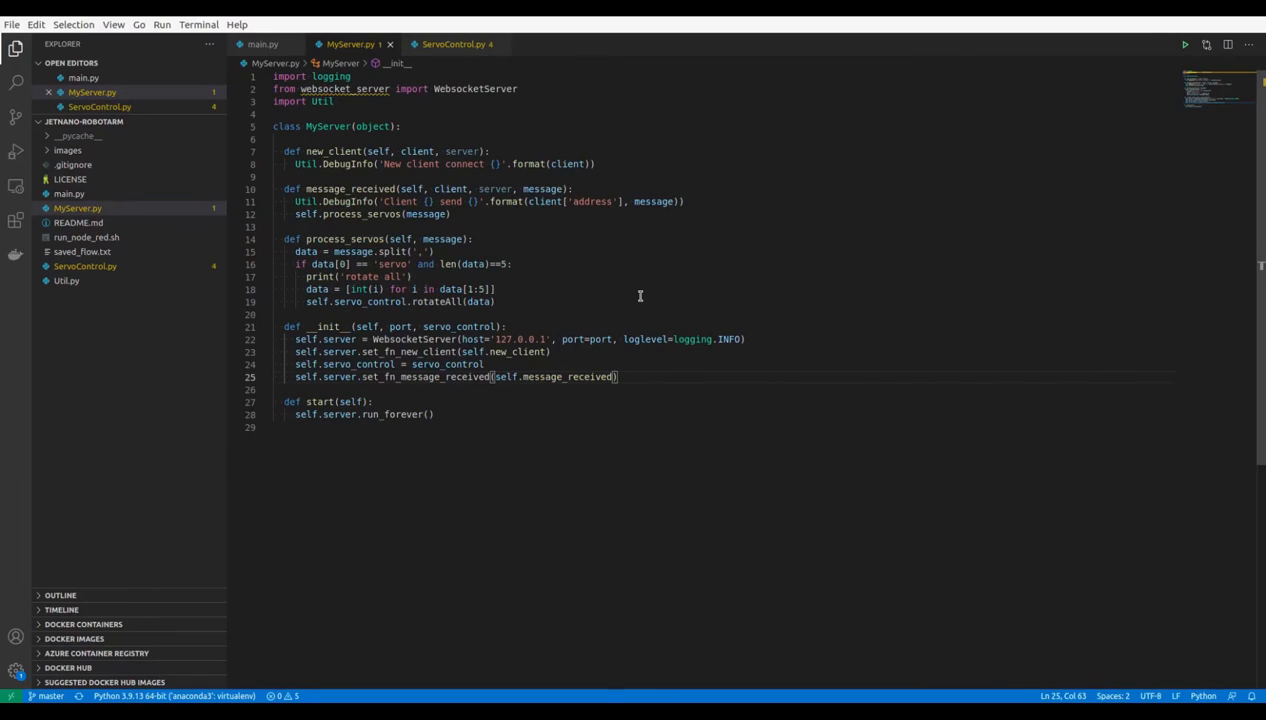
Step: Highlight the WebsocketServer class name in MyServer.py while reviewing the server script
double_click(412, 340)
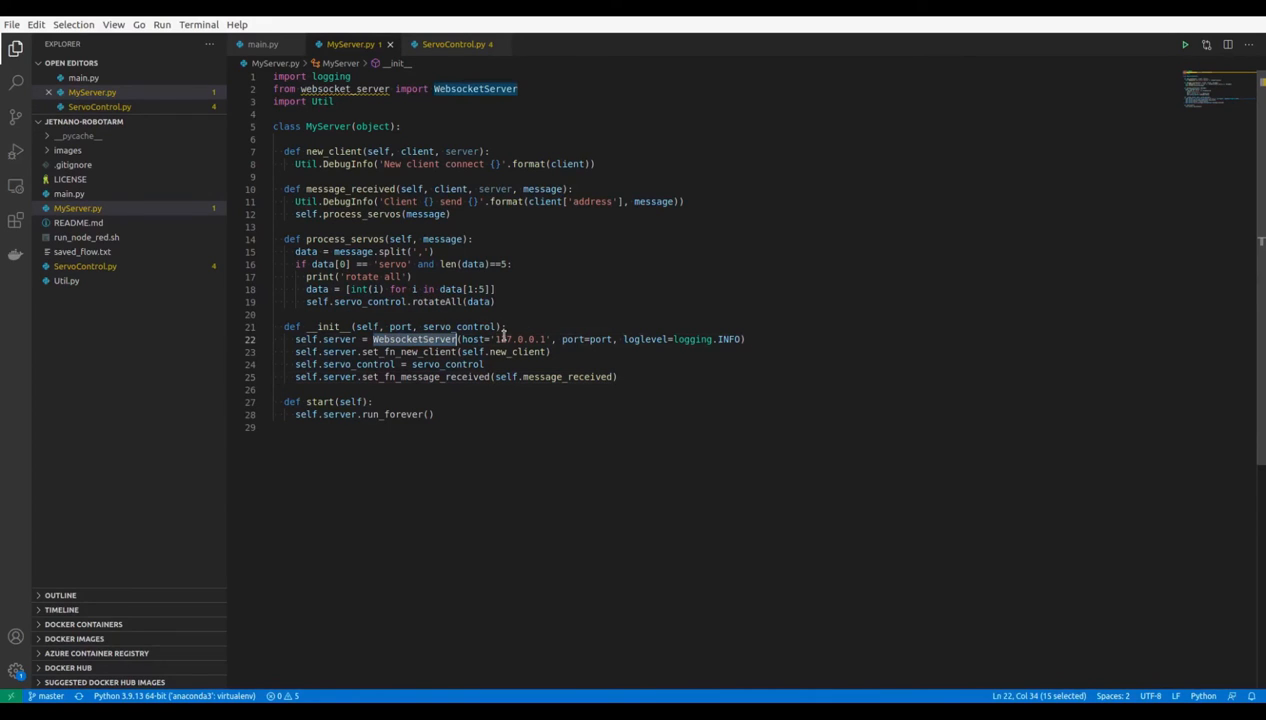
left_click(744, 340)
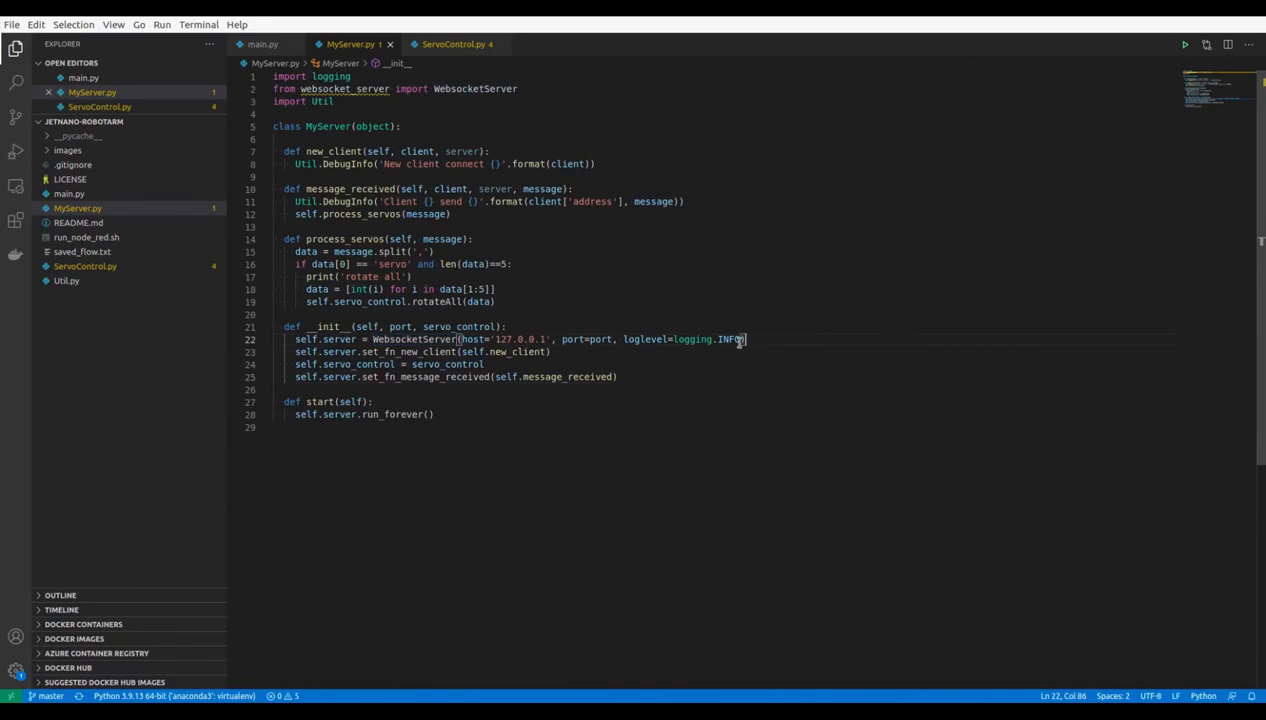
mouse_move(452, 360)
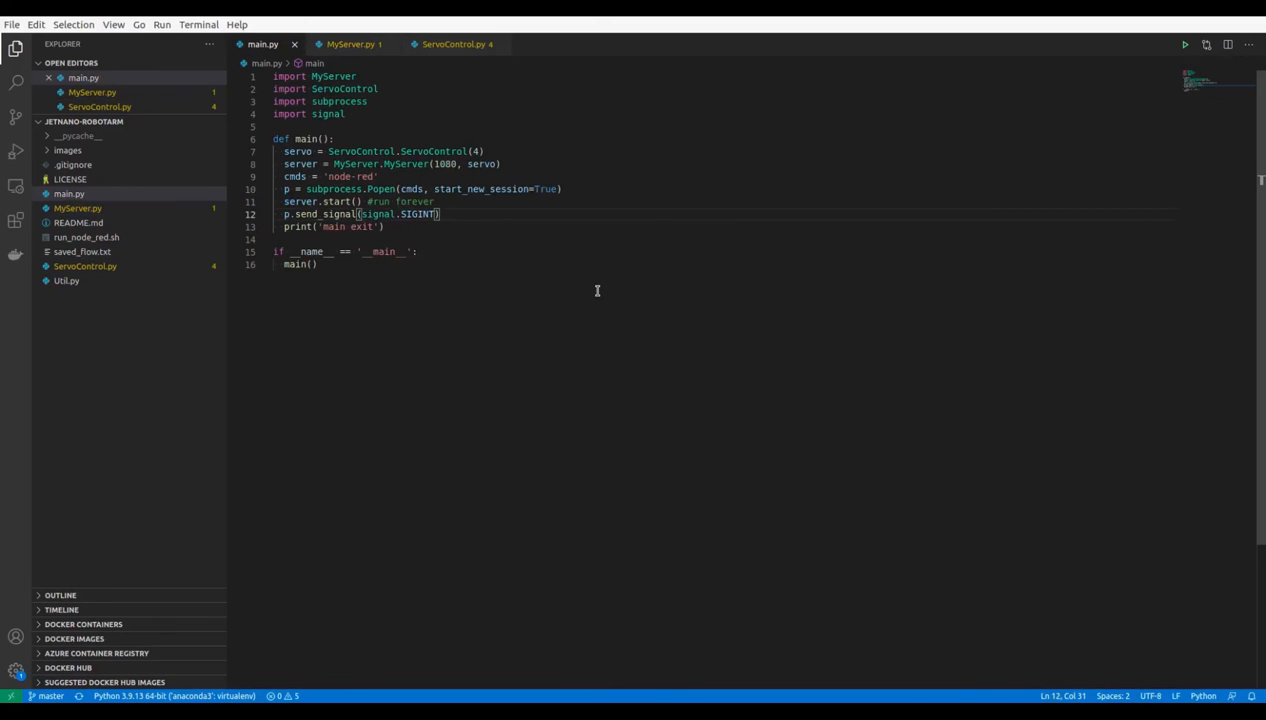
mouse_move(536, 164)
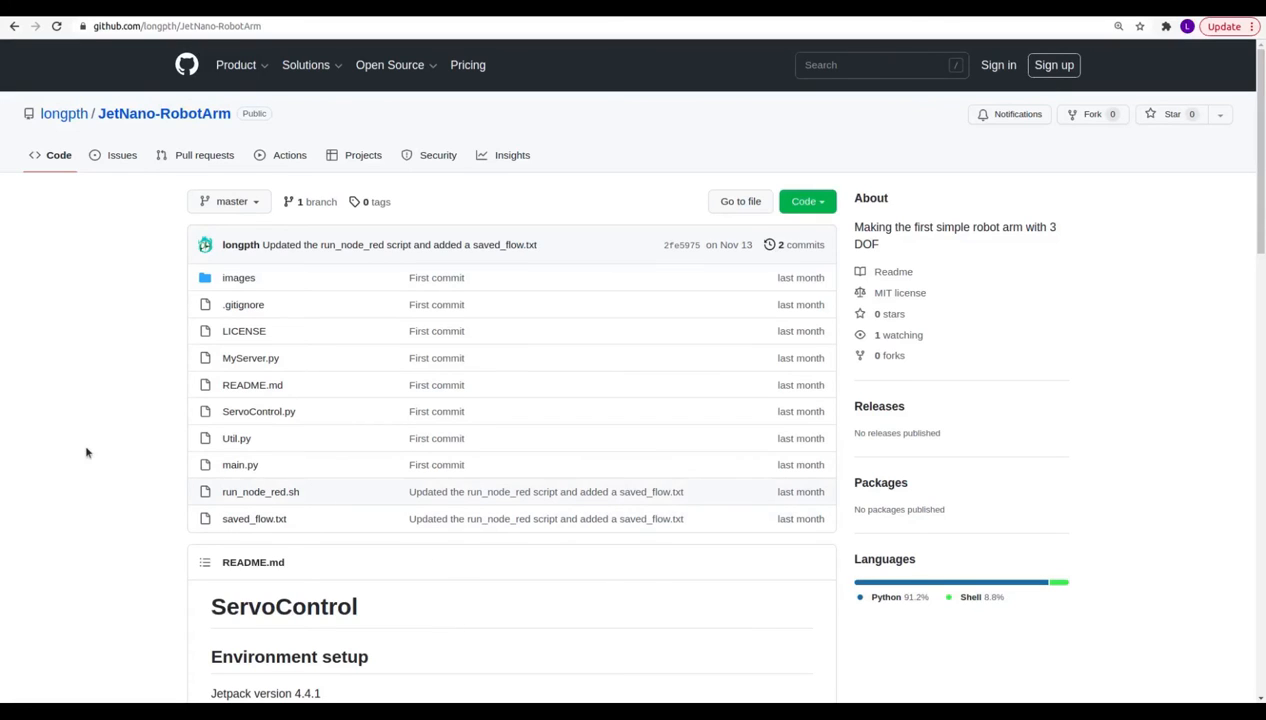
mouse_move(254, 518)
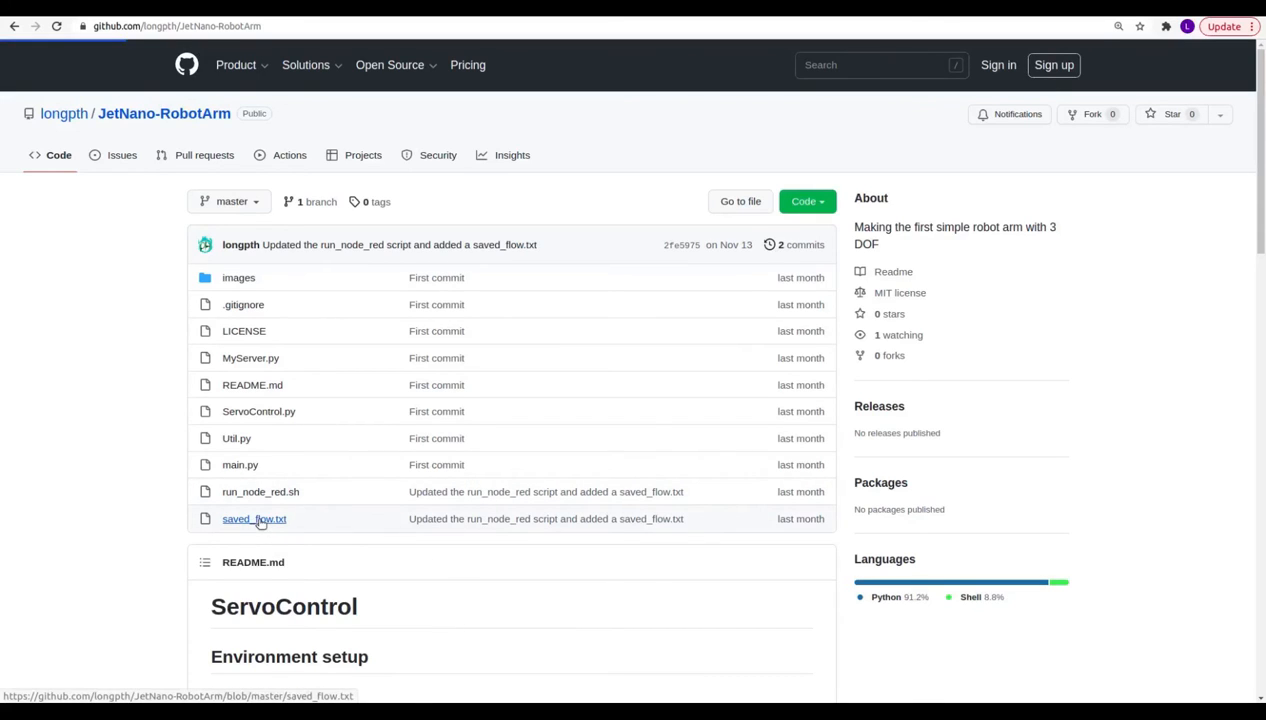
Step: View saved_flow.txt in the repository as raw JSON ready for copying
left_click(254, 518)
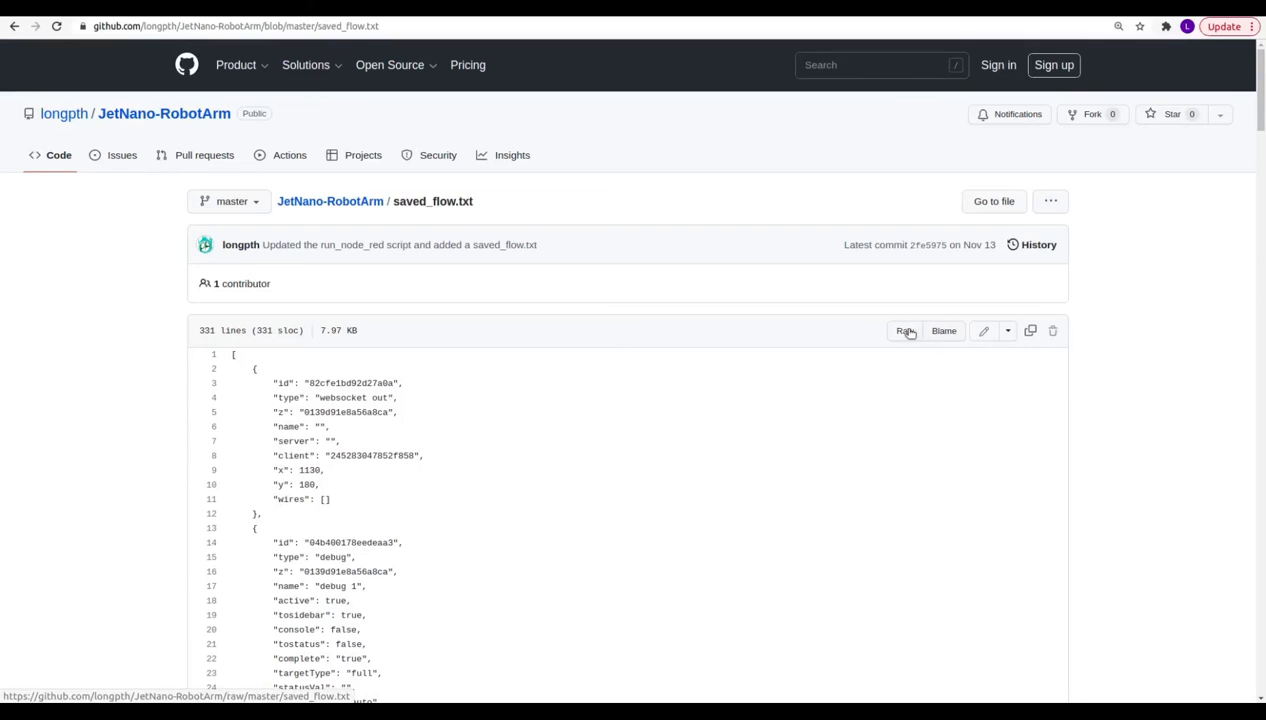
left_click(904, 330)
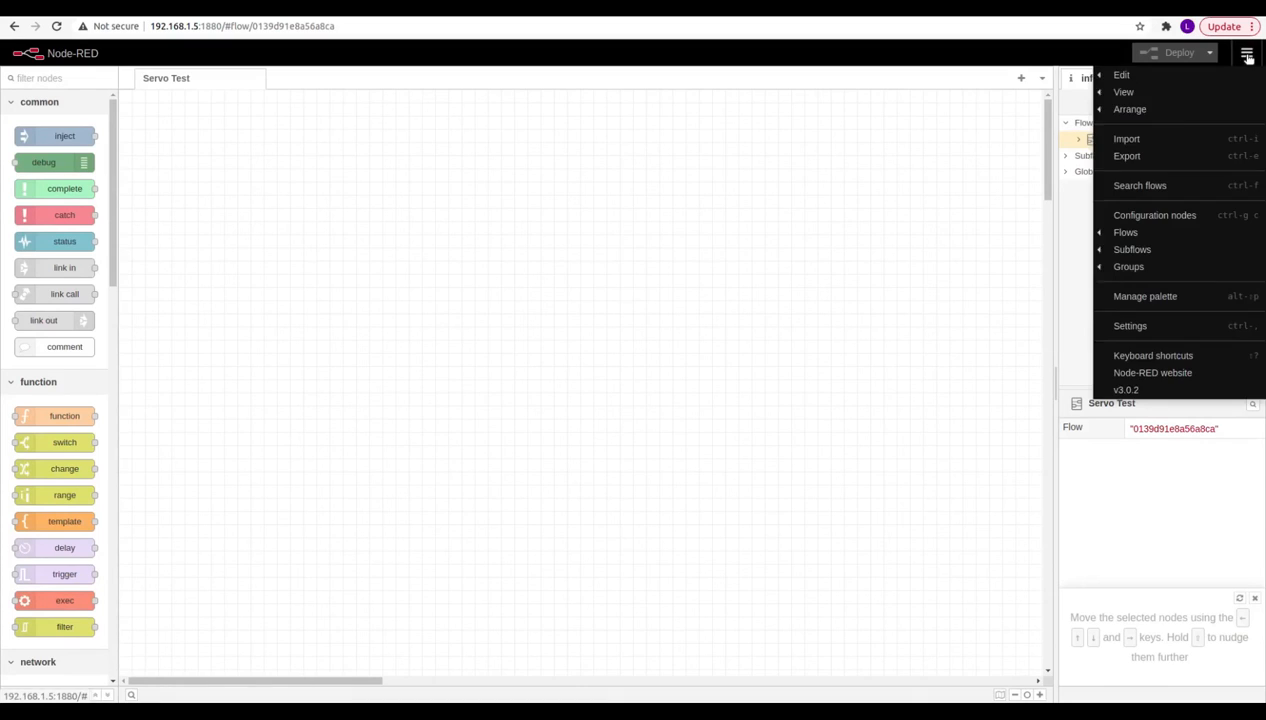
Step: Import the pasted saved_flow JSON into the current Servo Test flow
left_click(1126, 138)
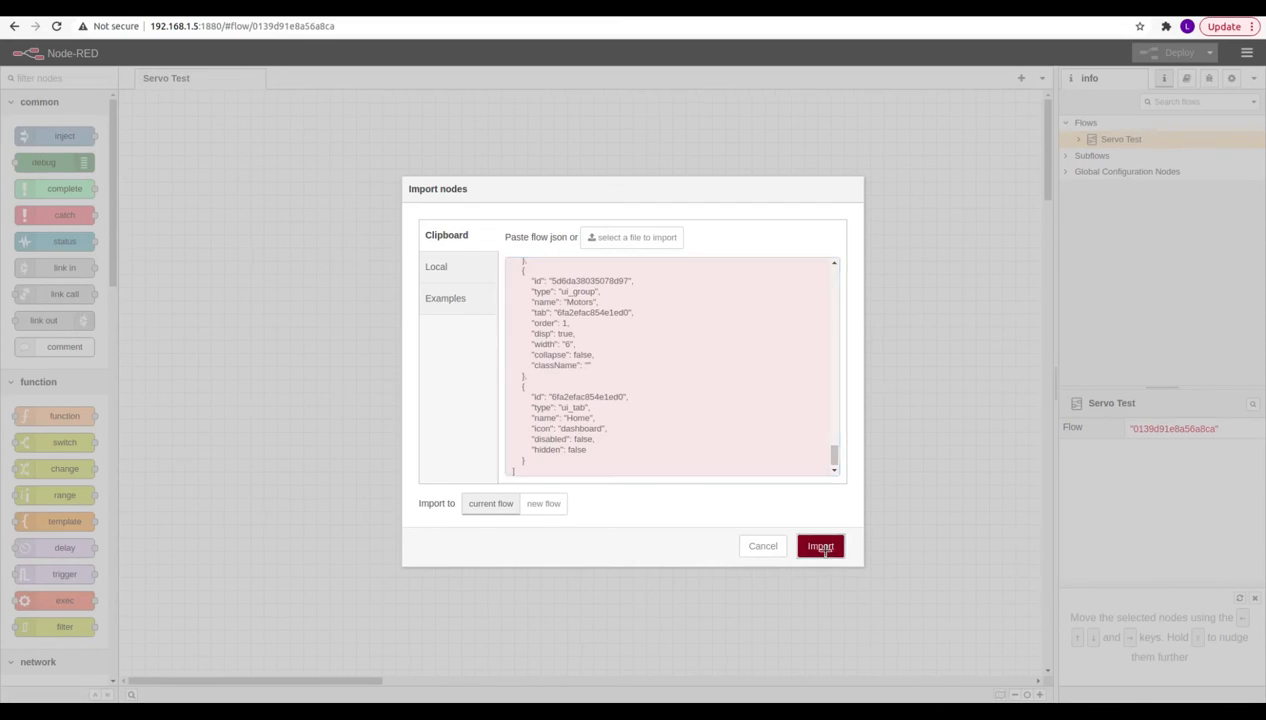
left_click(820, 544)
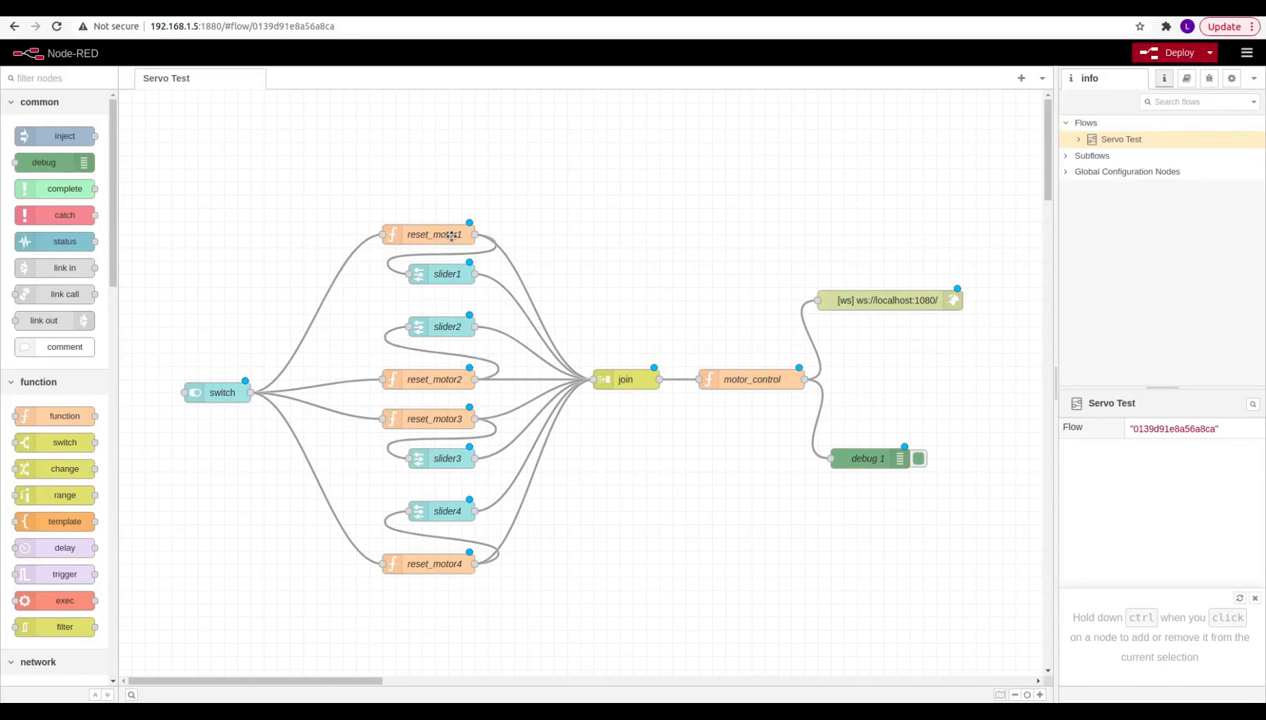
double_click(432, 234)
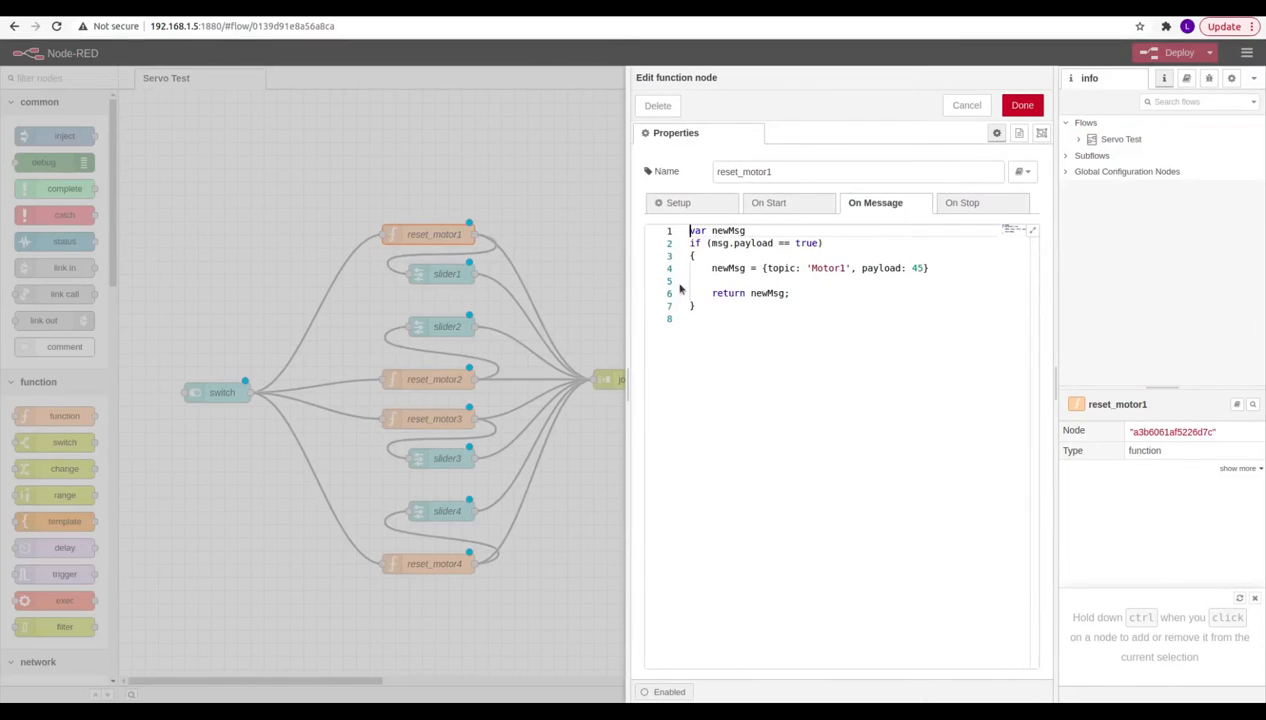
left_click(810, 352)
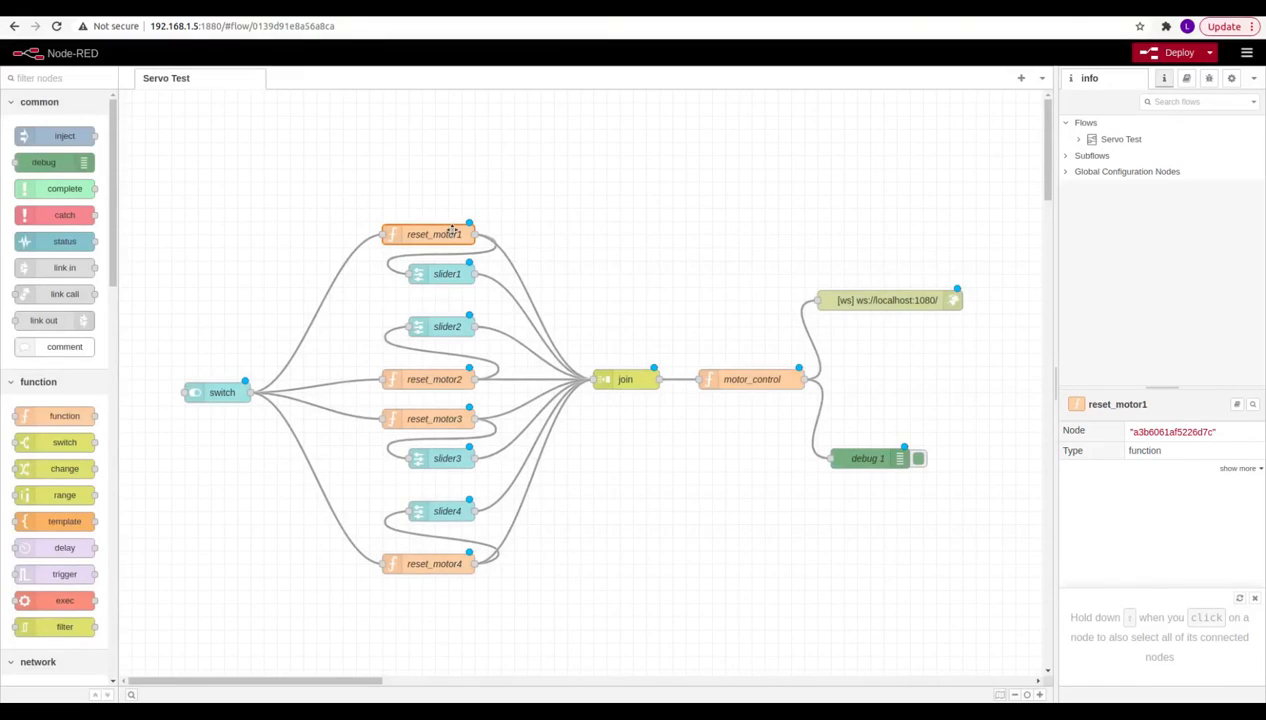
double_click(432, 234)
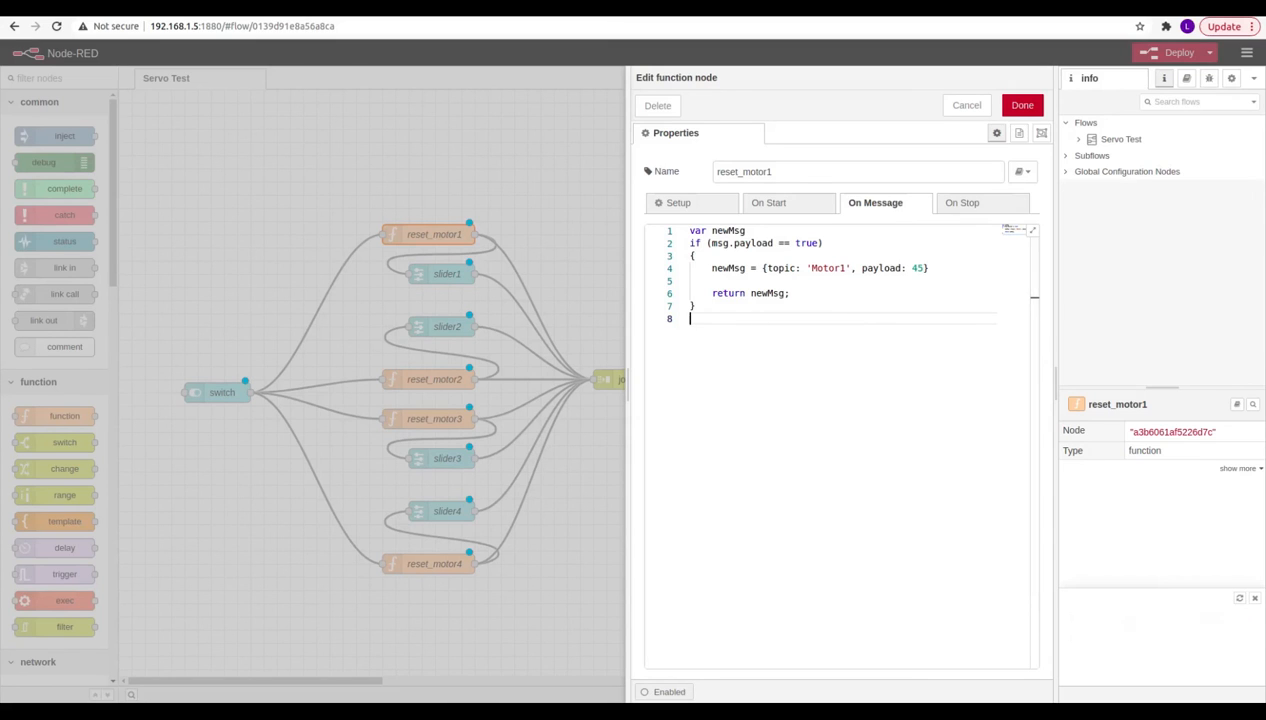
left_click(1020, 104)
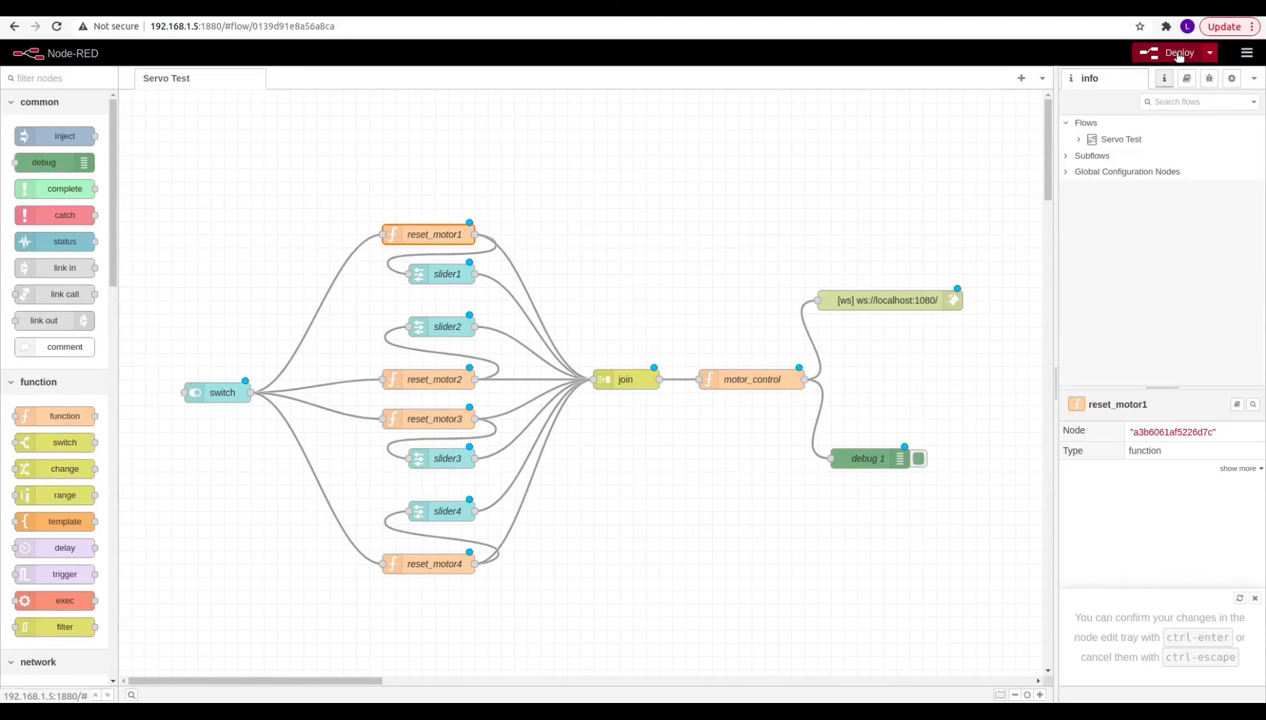